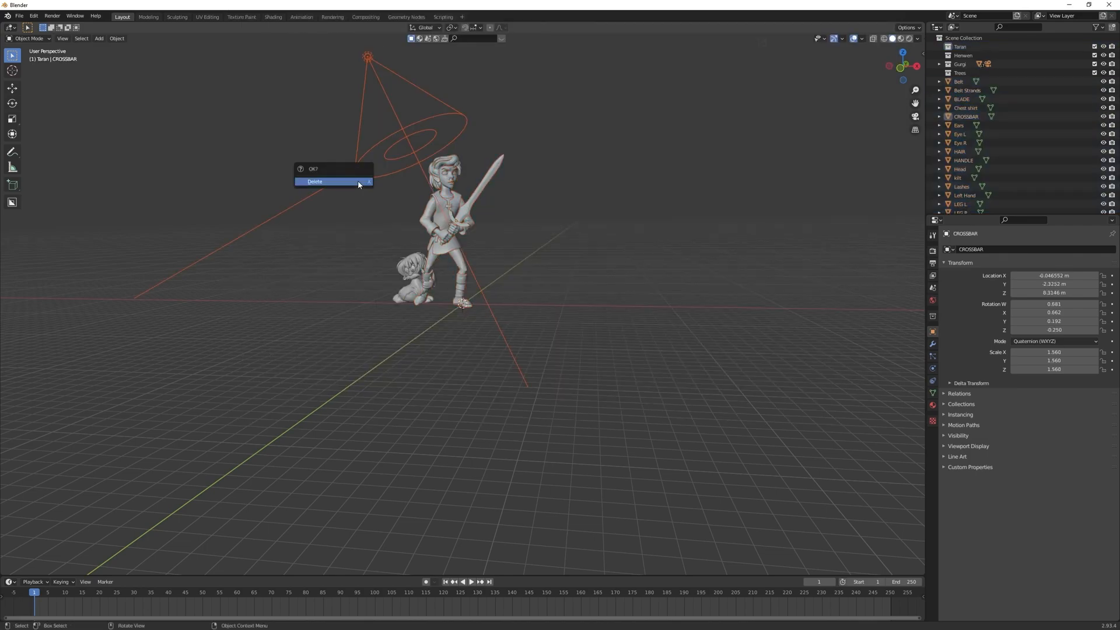
Confirm deleting the old light and other unwanted objects
click(314, 181)
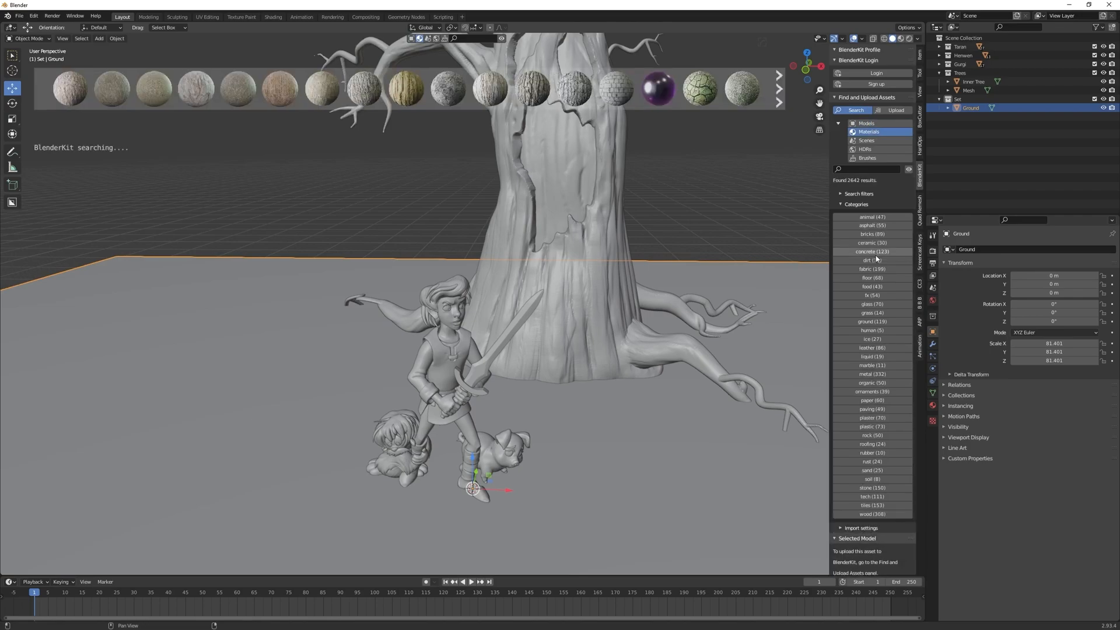
Apply a BlenderKit library material to the ground plane
click(872, 260)
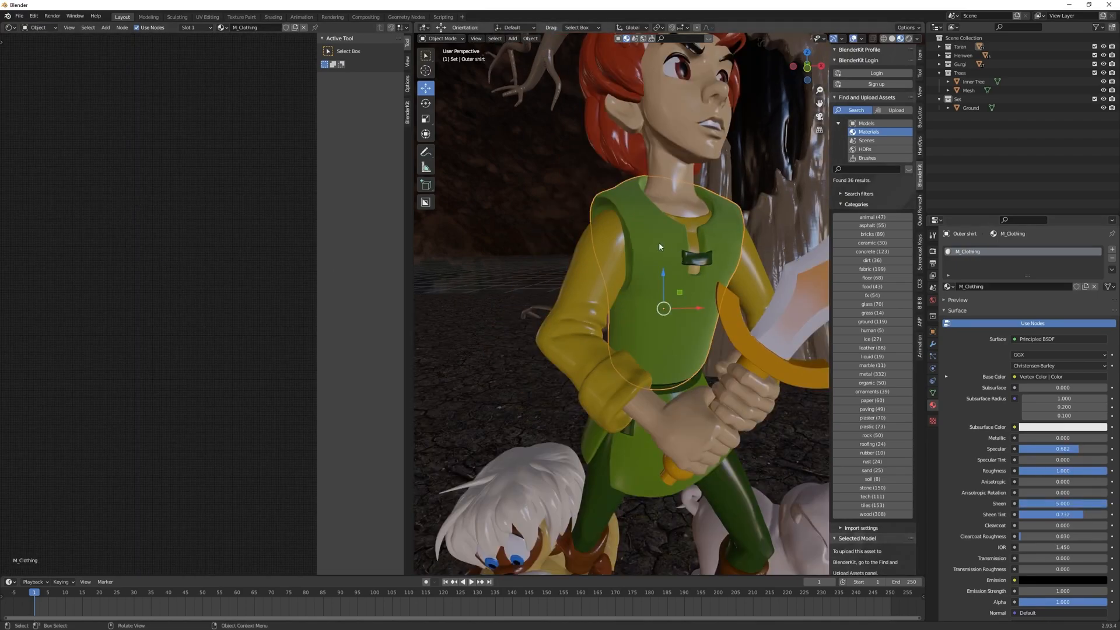
Add a ColorRamp to the shirt material, switch to Cycles, and set MixRGB to Multiply
click(105, 28)
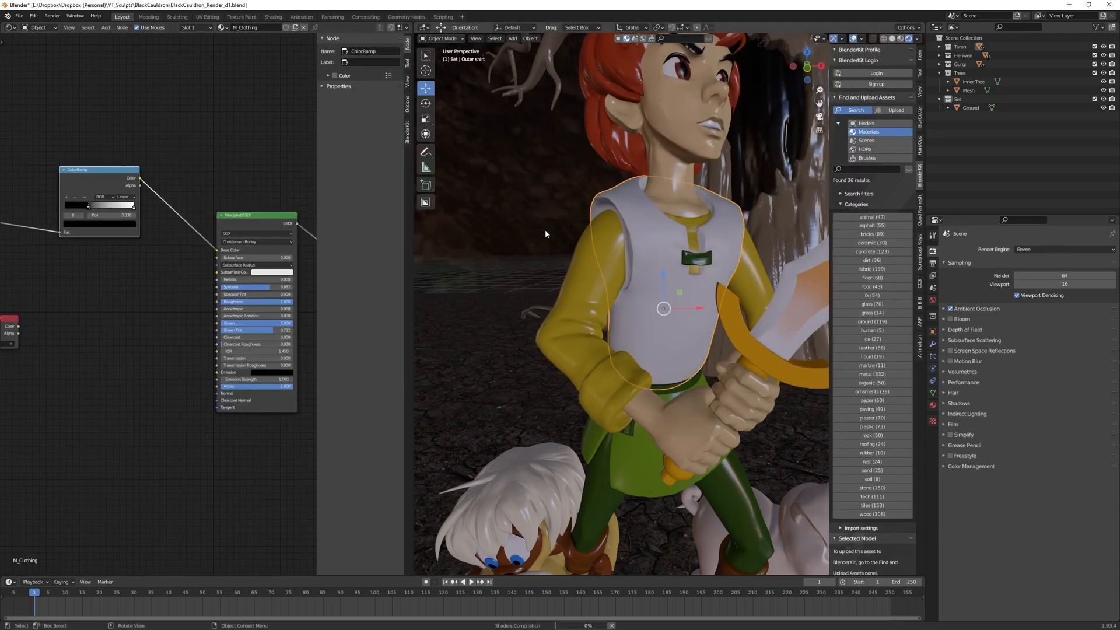
click(1065, 249)
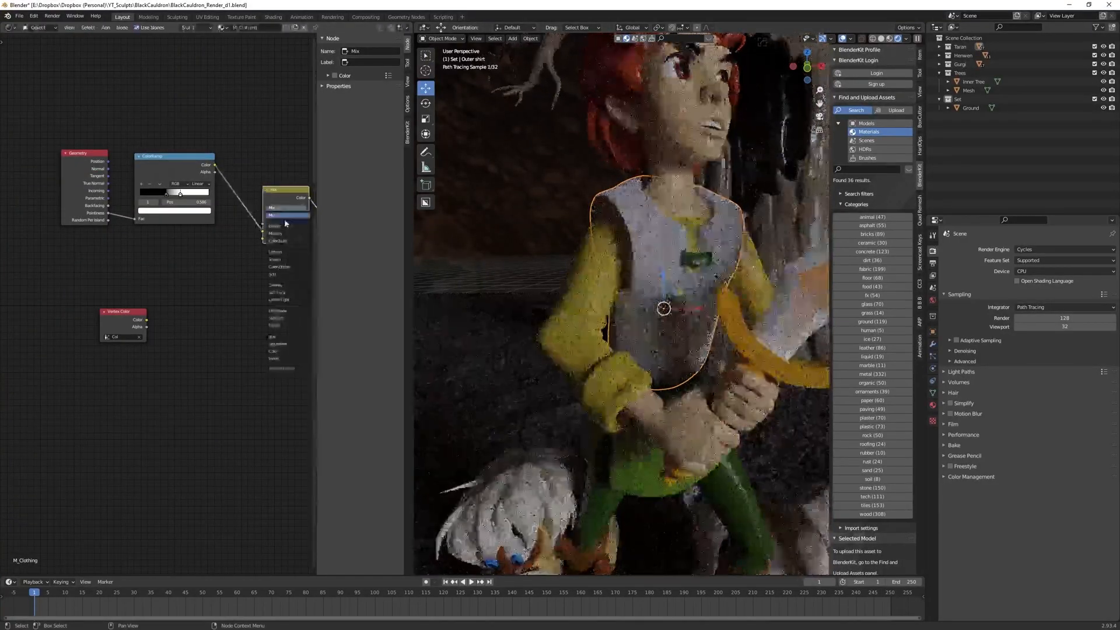
click(287, 216)
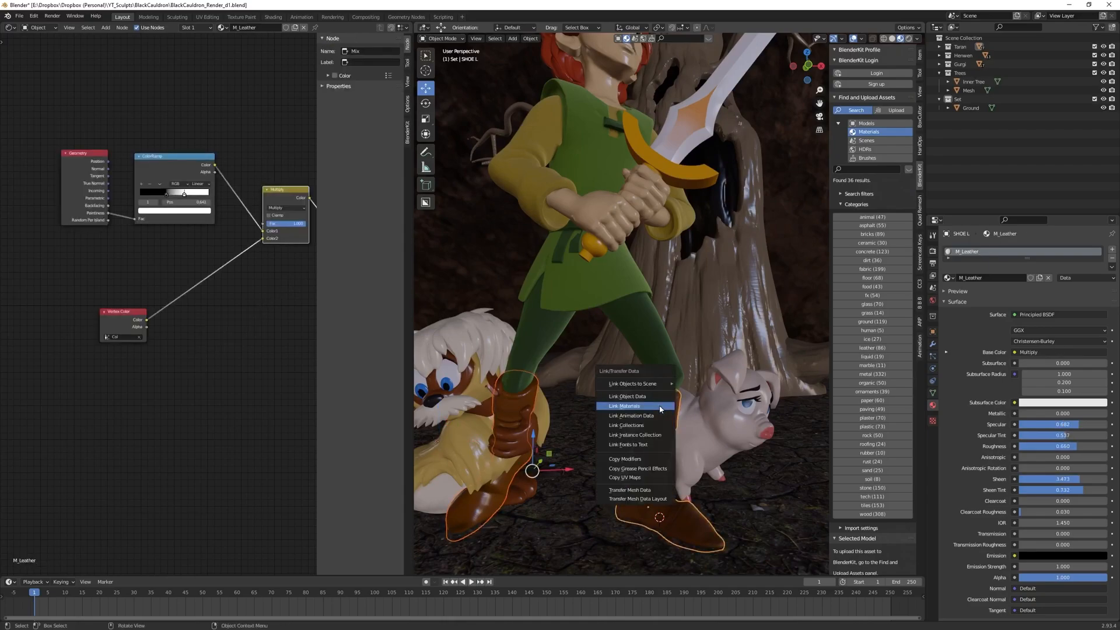
Link the shirt's multiplied material onto the boots
click(623, 406)
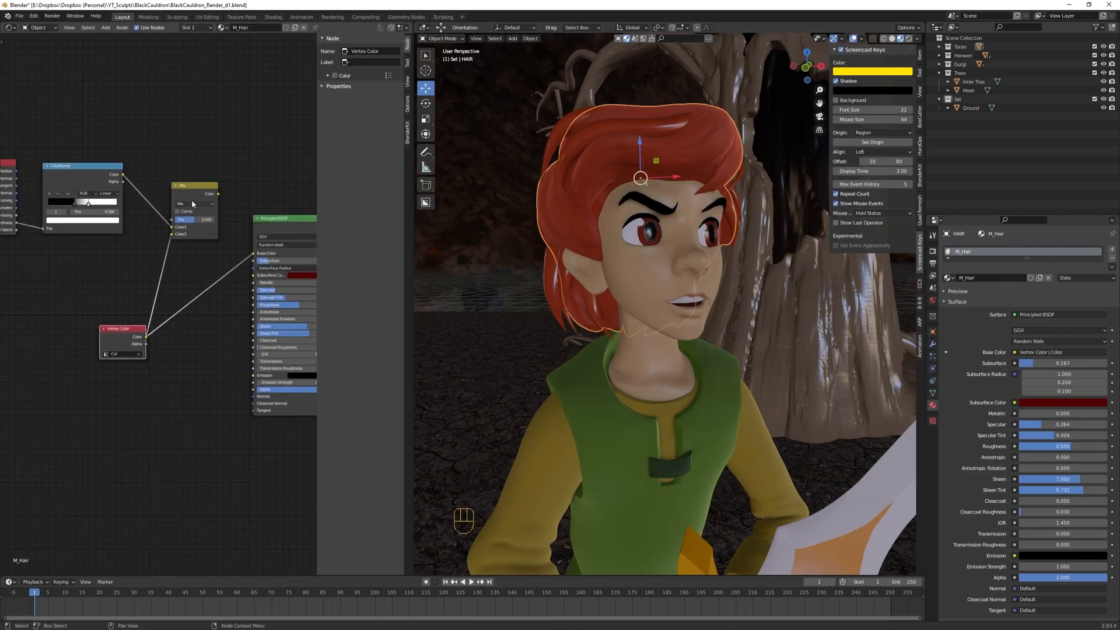
Link the M_Hair material to the selected objects with Ctrl+L
key(ctrl+l)
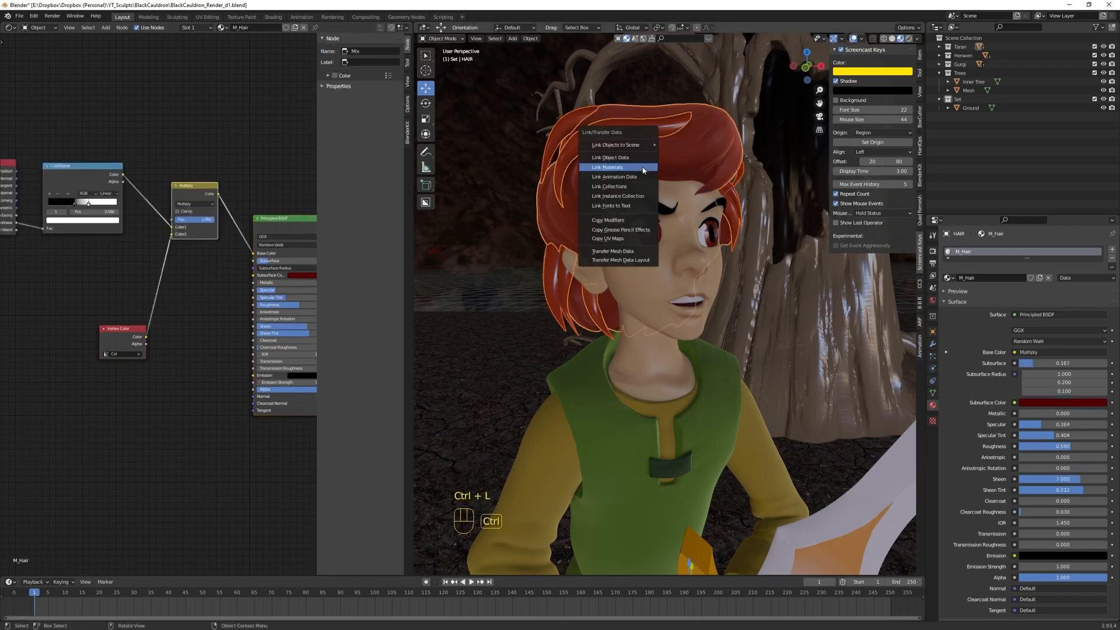
click(605, 166)
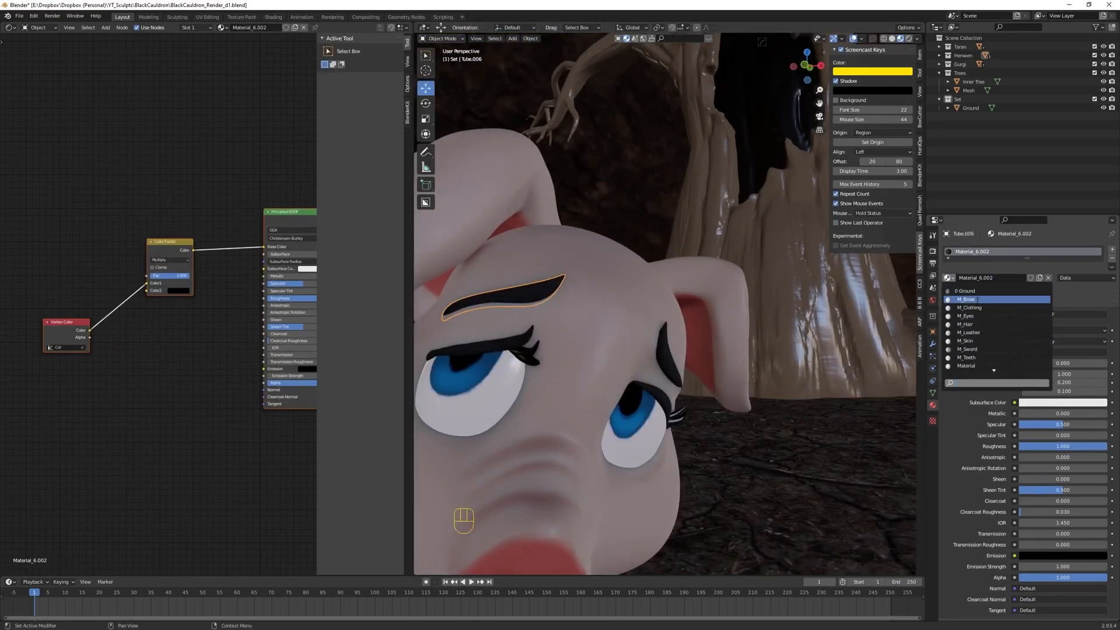
Assign an existing material to the pig's eyebrow, tweak the fur Base Color, and link materials
click(968, 348)
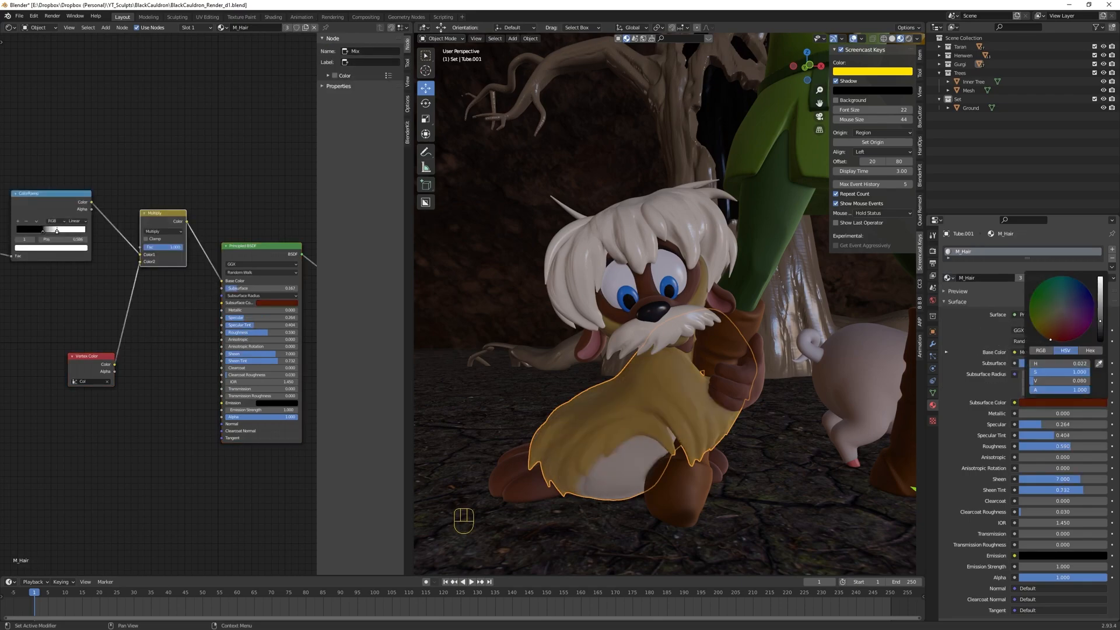
click(607, 235)
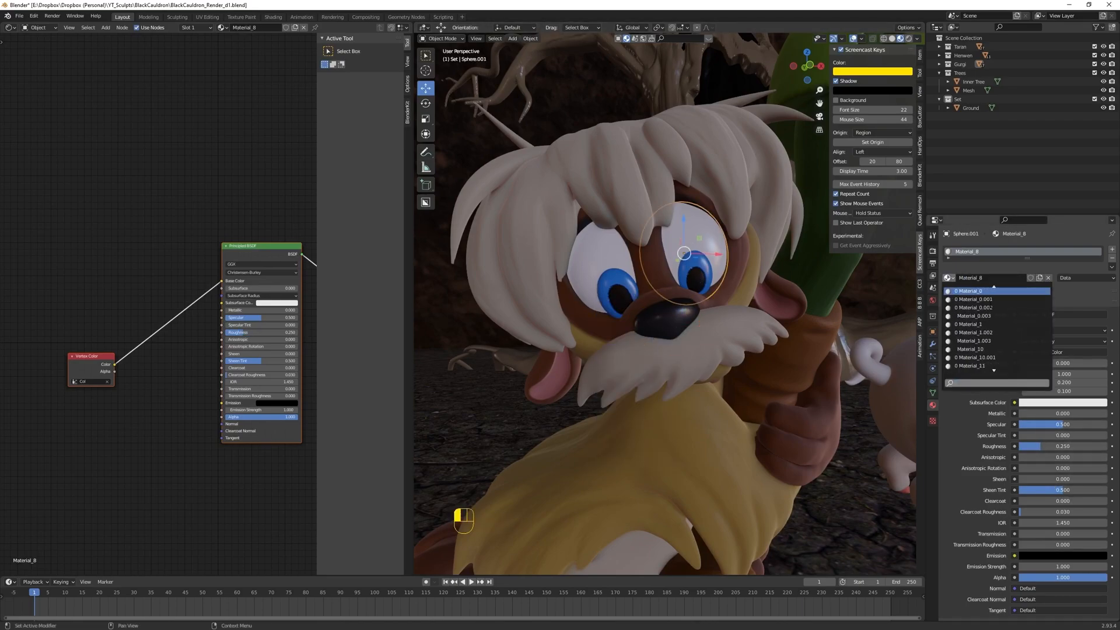
key(ctrl+l)
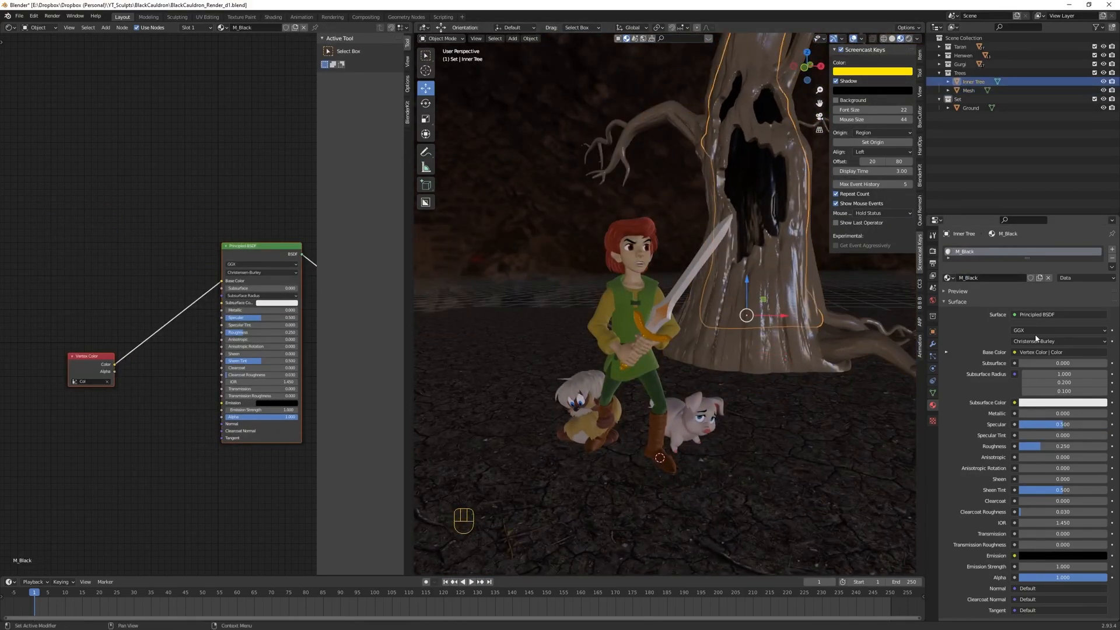
Split the viewport into a user perspective and a camera view of the characters
click(970, 90)
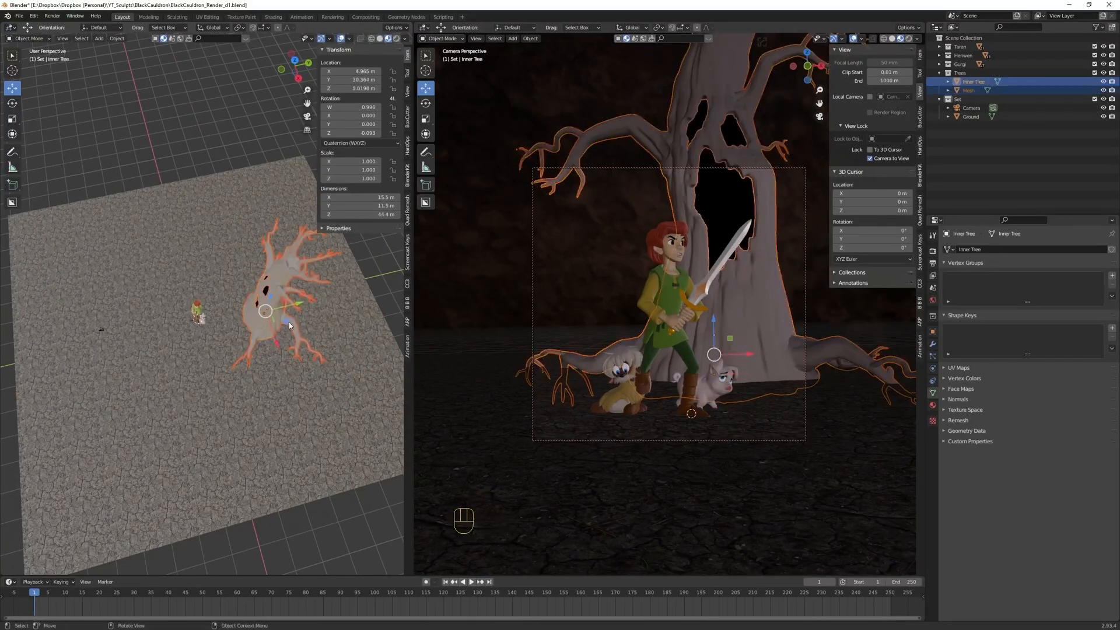
Rotate the Trees about 22 degrees on Global Z and move the ground
click(99, 38)
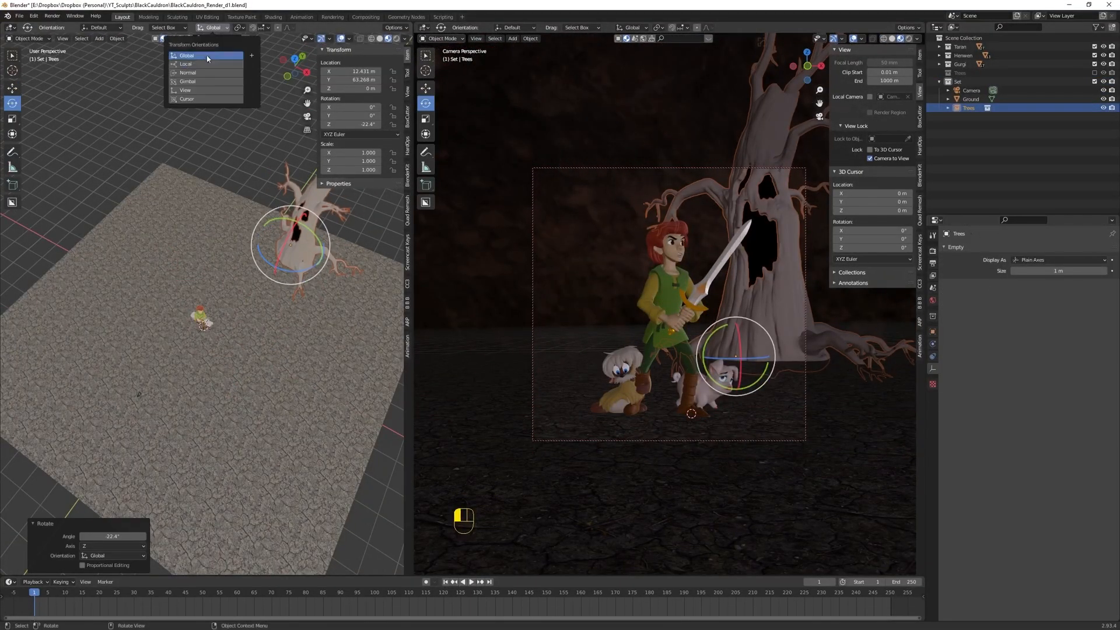
click(186, 64)
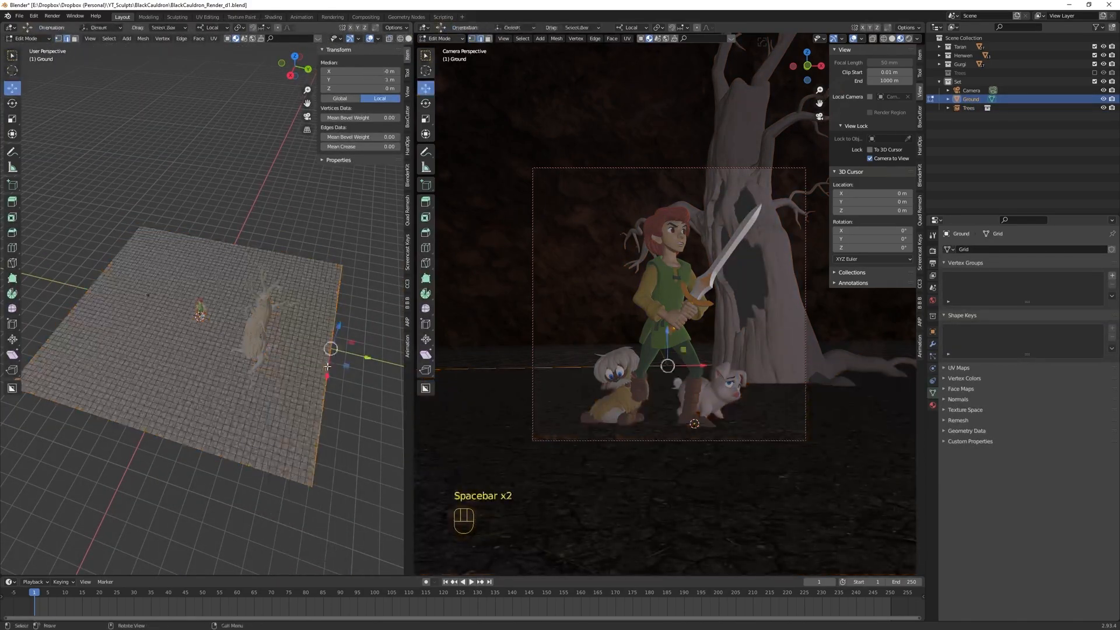
key(g)
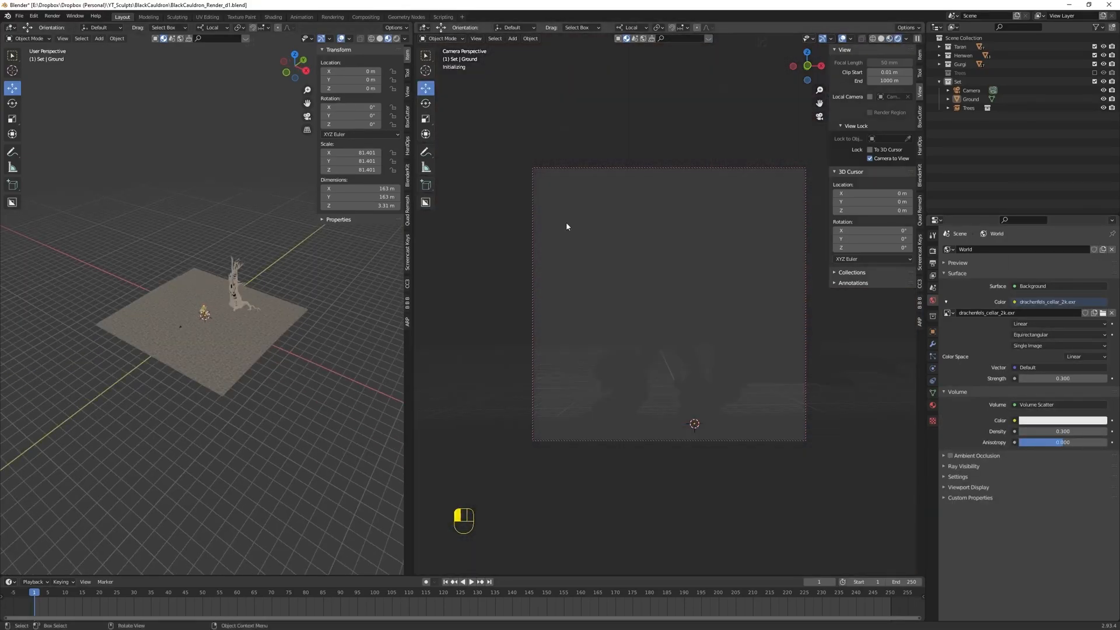
Replace the world fog with a Principled Volume and give the new cube a material
click(1032, 286)
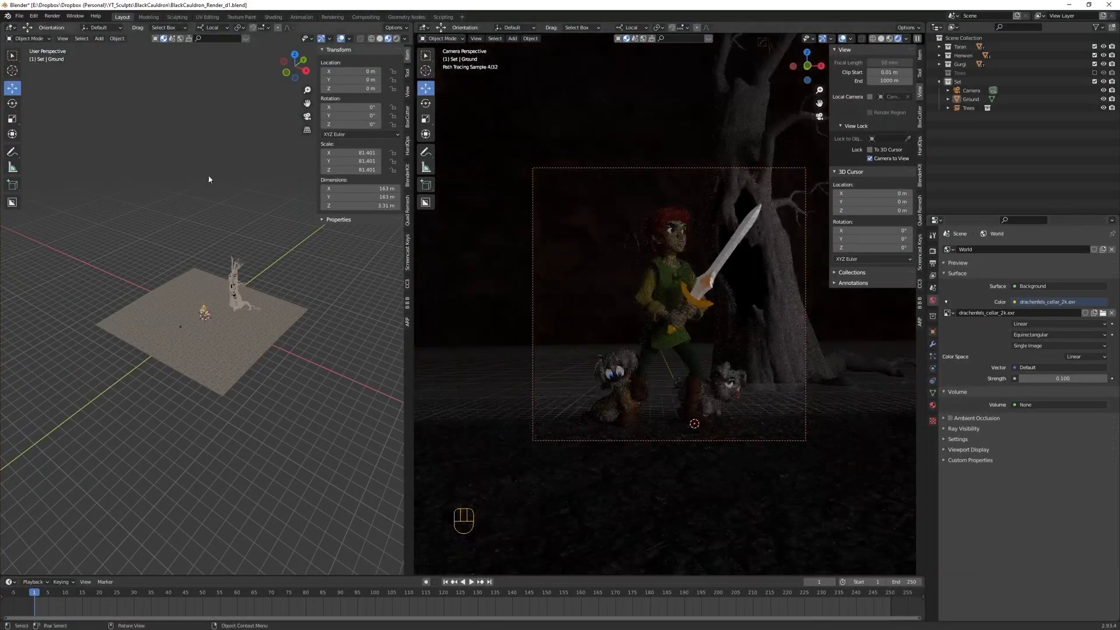
click(98, 38)
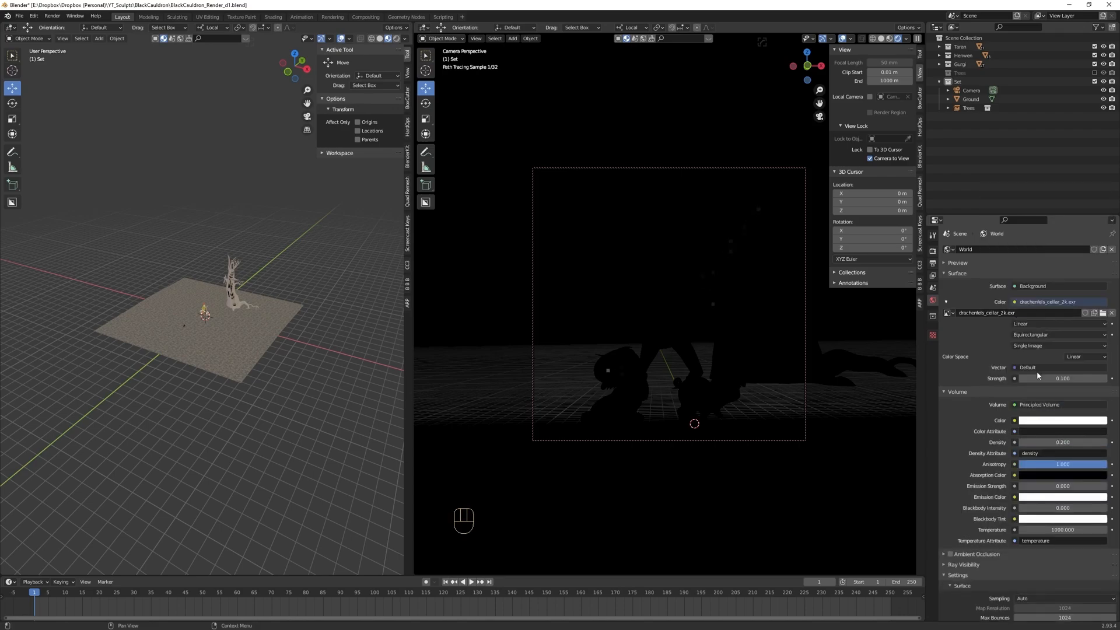
click(1062, 442)
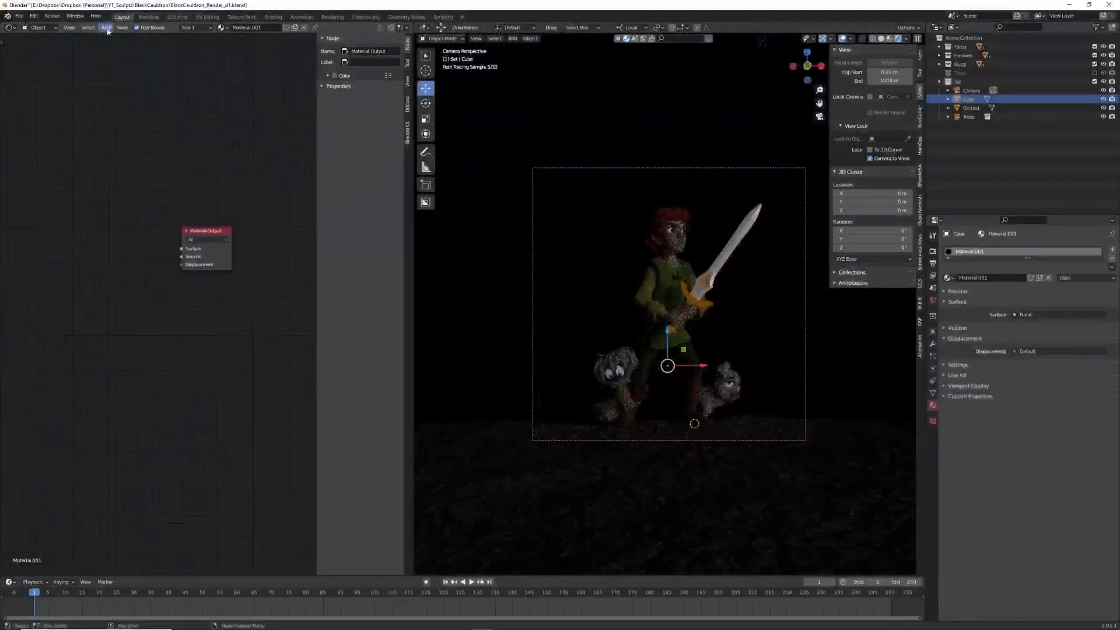
Feed Volume Scatter into the cube's Volume output and add a Math node for camera depth
click(105, 27)
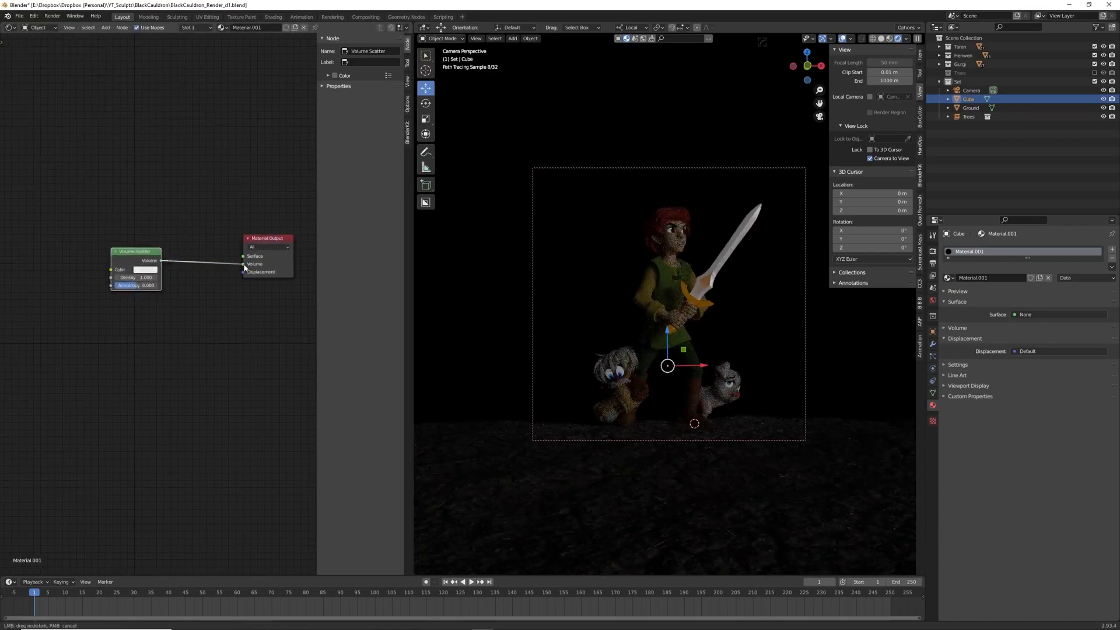
click(105, 27)
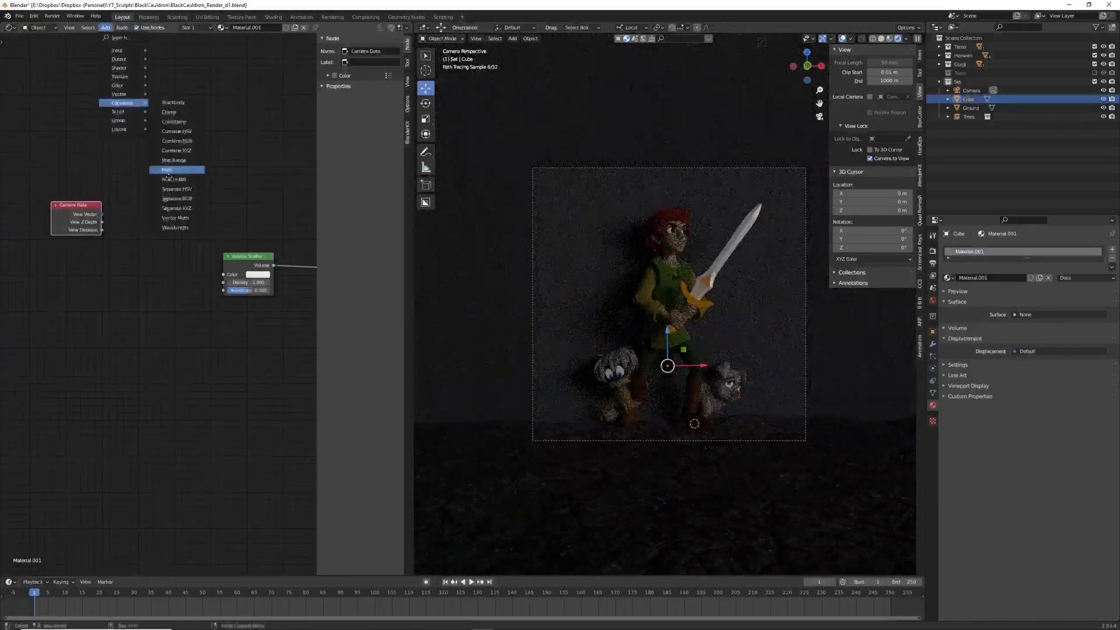
click(167, 169)
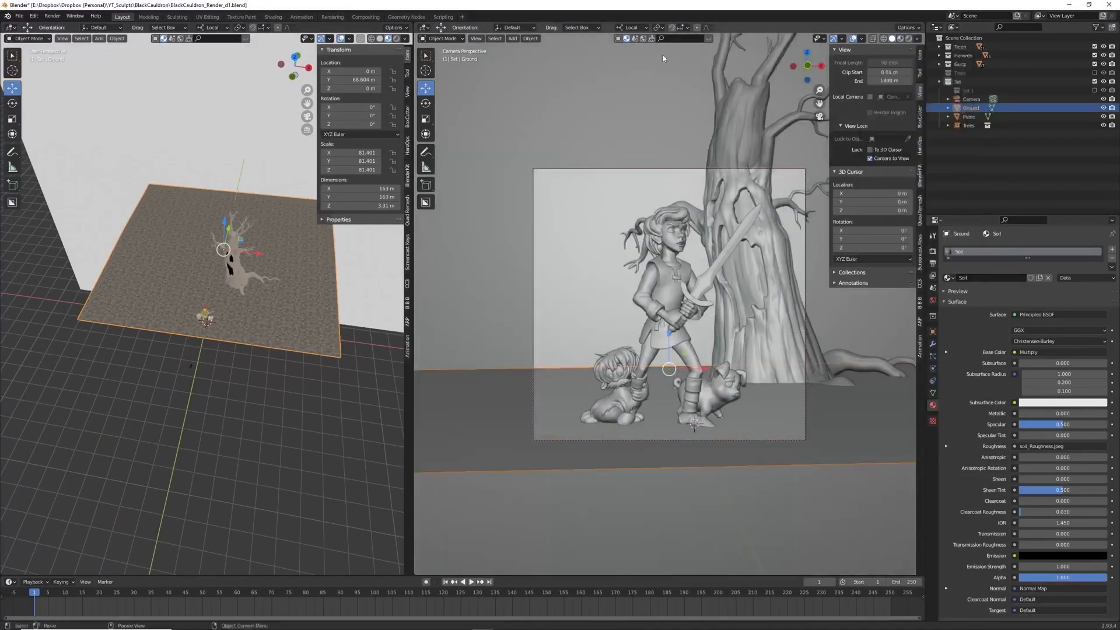
Load drachenfels_cellar_2k.exr as the world Environment Texture at Strength 0.100
click(27, 38)
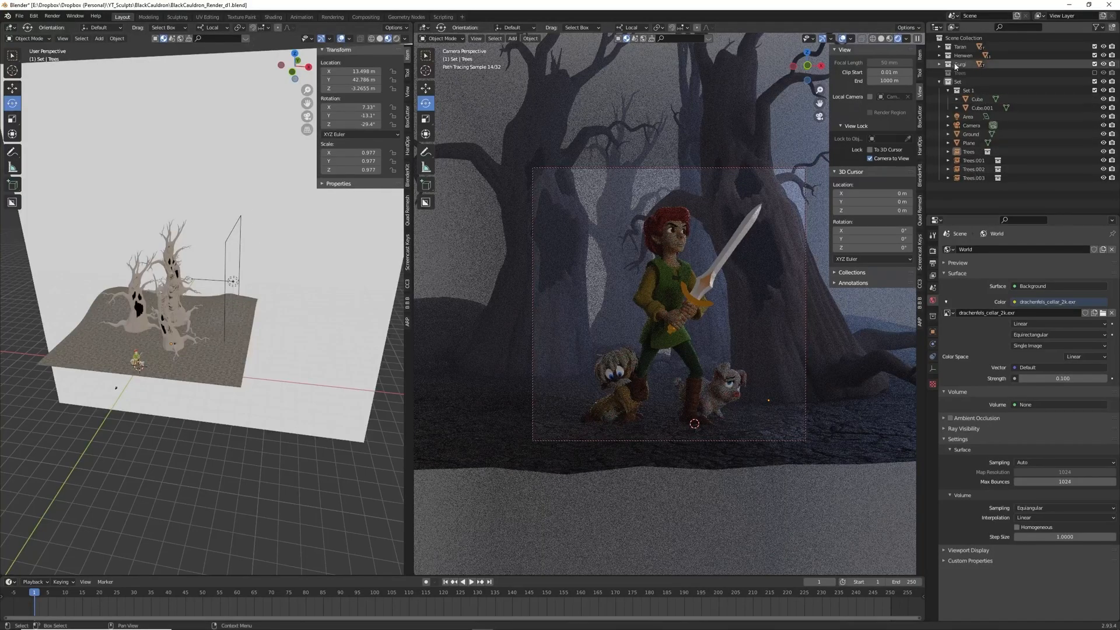
Add an area light at 1500 W near the characters, then select the FOG volume
click(99, 38)
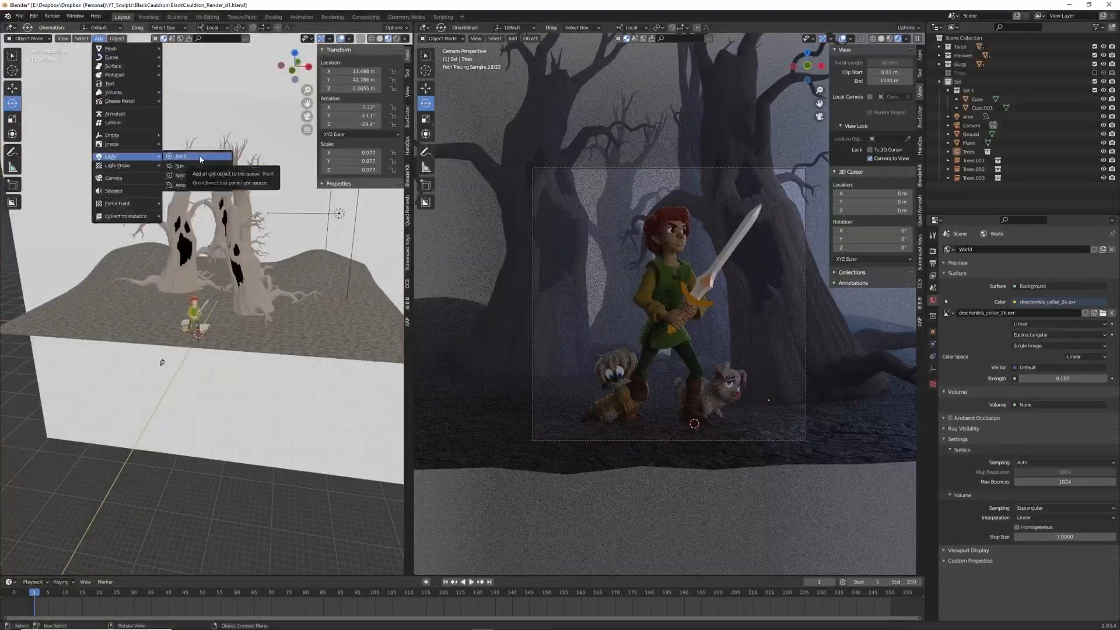
click(181, 185)
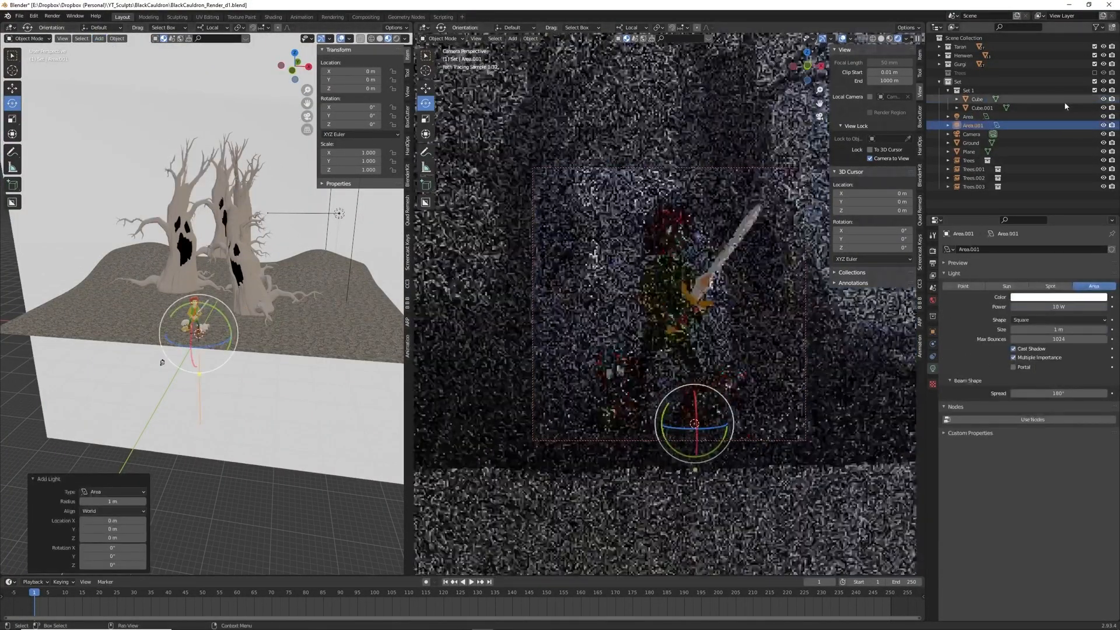
click(978, 108)
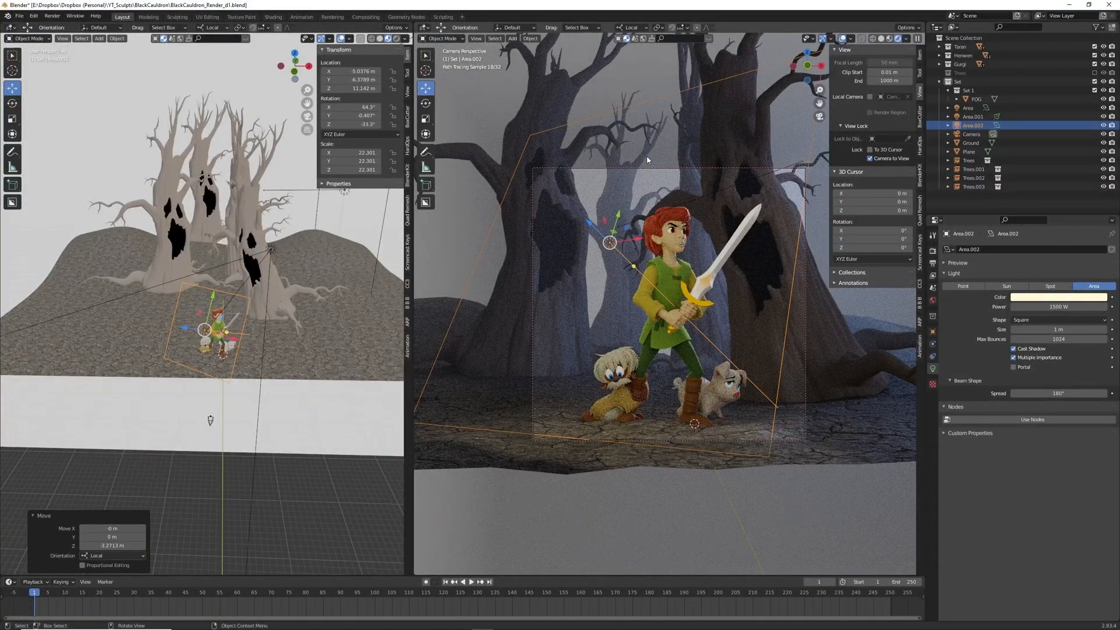
click(976, 99)
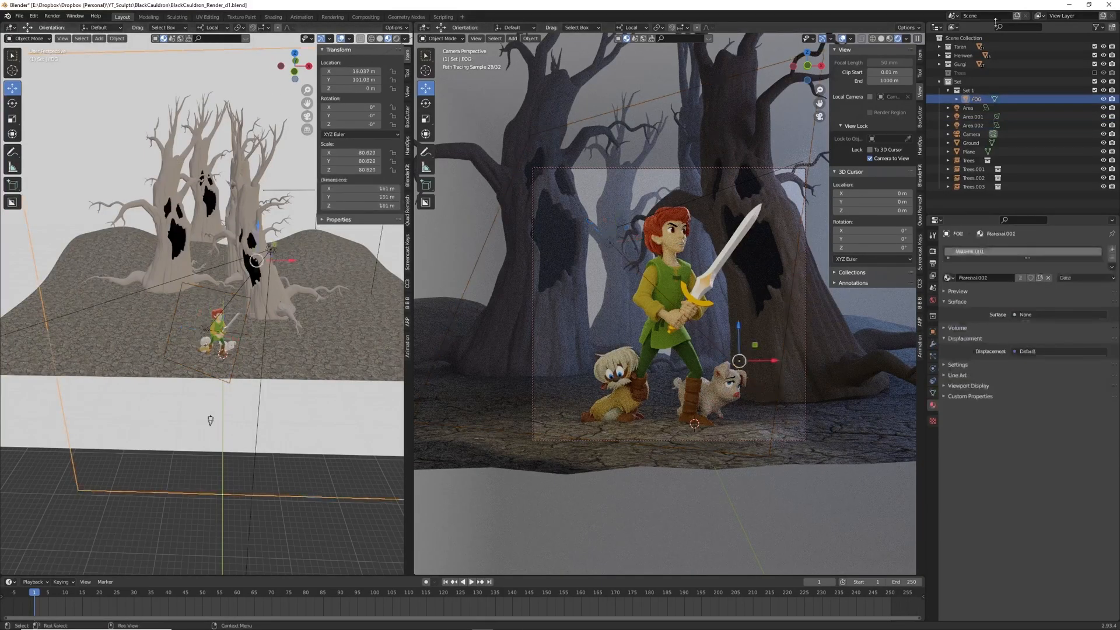
click(99, 38)
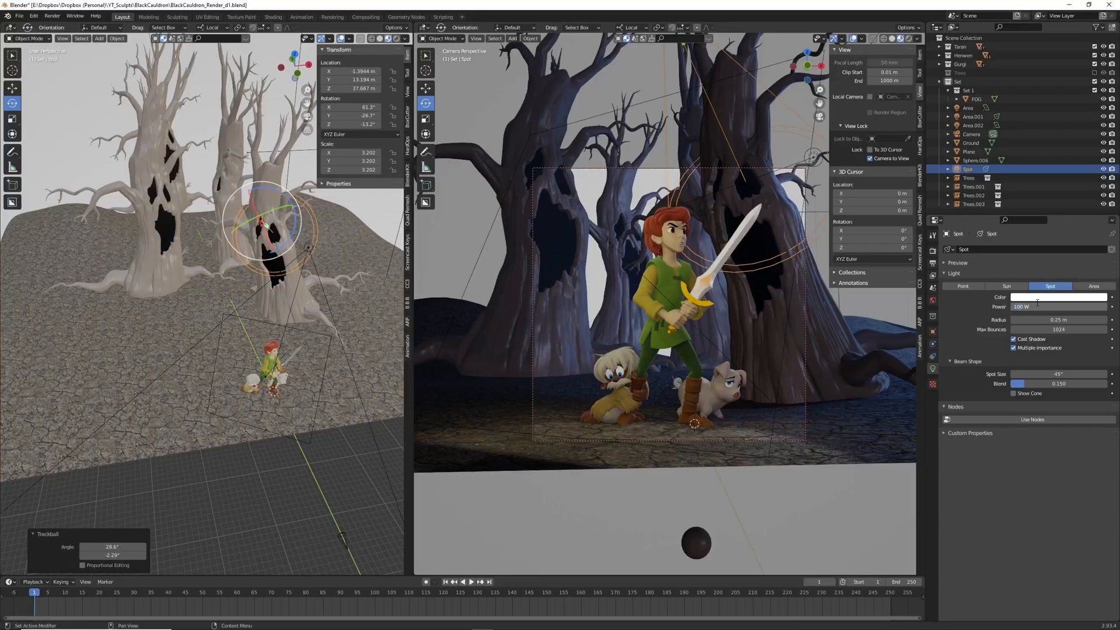
Give the spot light a warm orange colour
click(1060, 296)
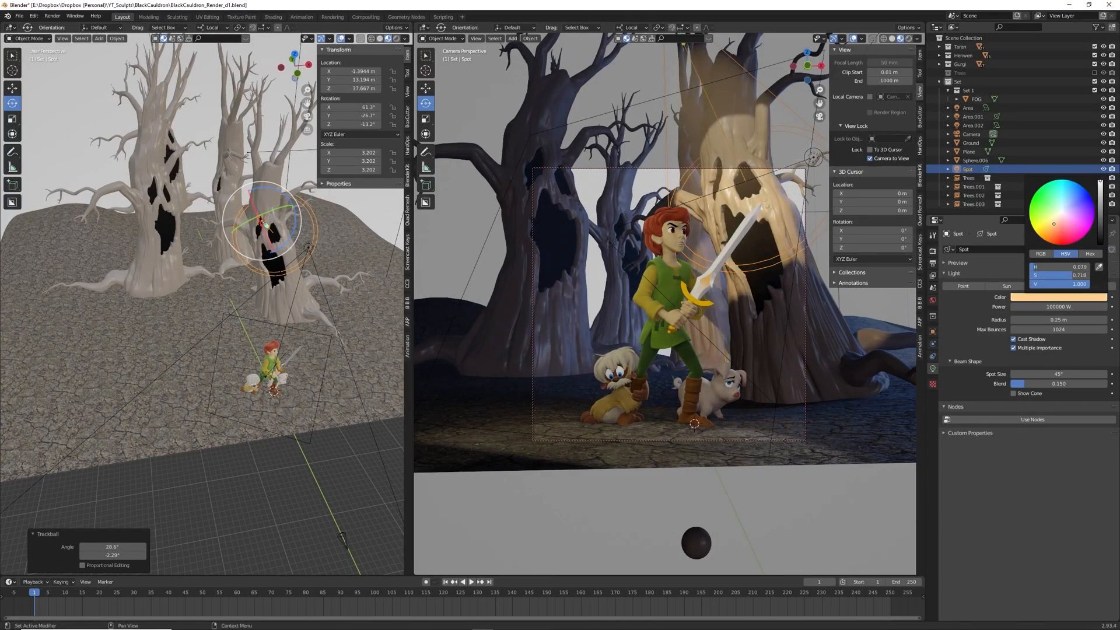
click(1050, 286)
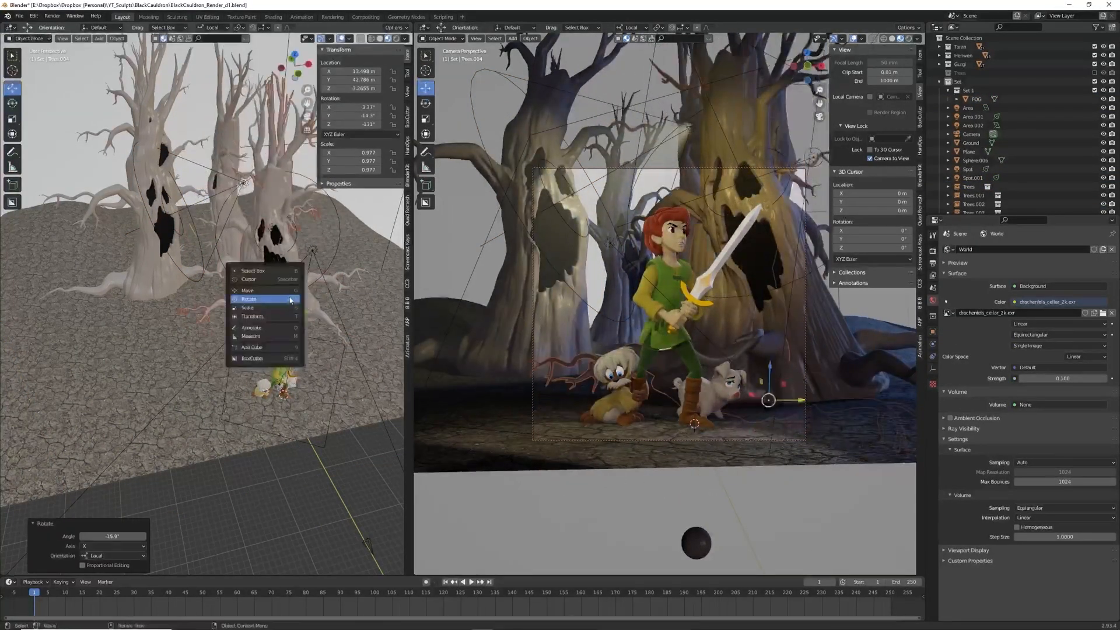
Rotate and duplicate the scary trees and add the purple-tinted Area.003 light
click(248, 290)
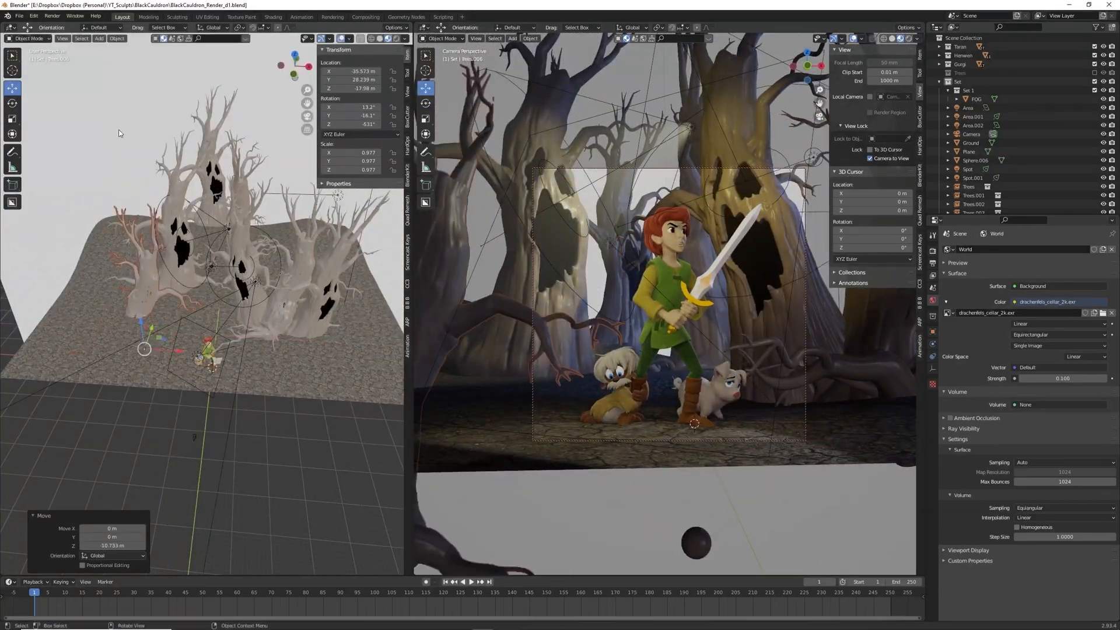
click(974, 99)
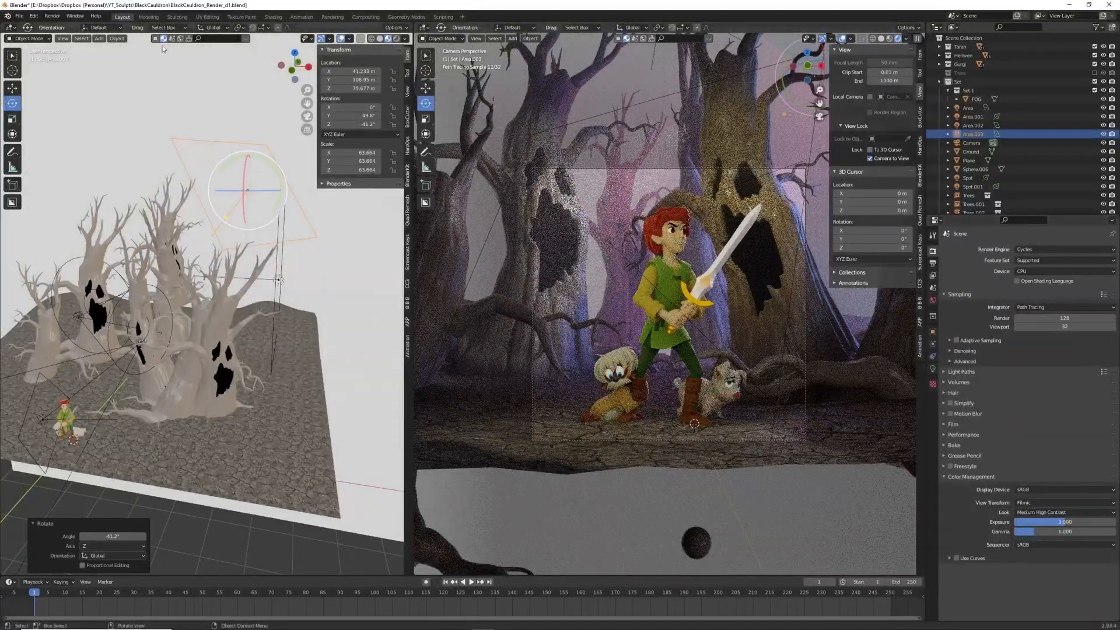
click(970, 143)
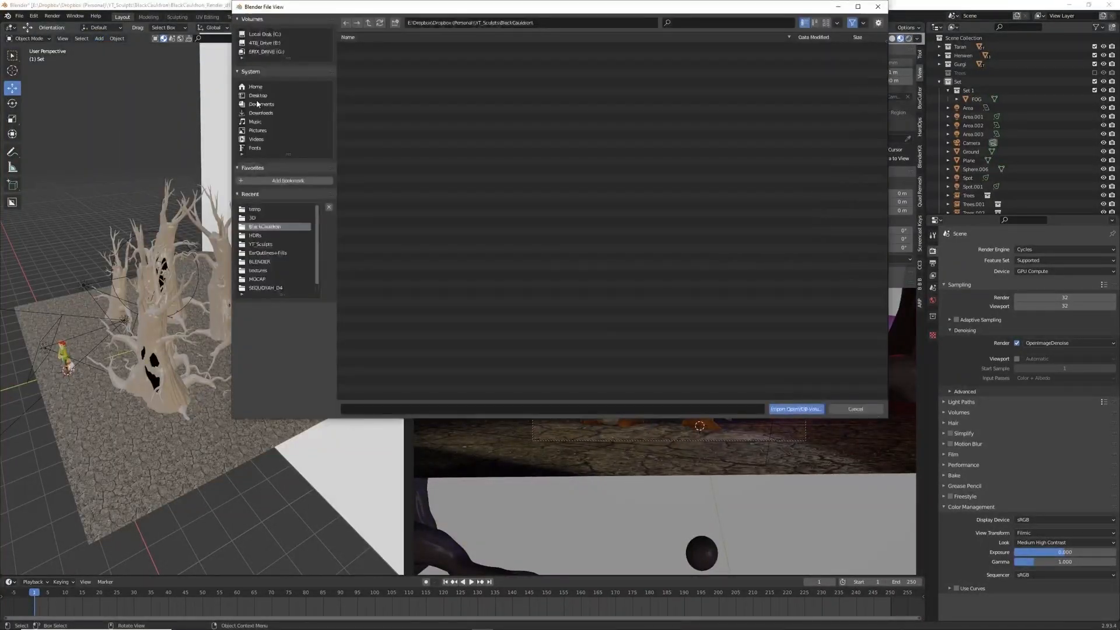
Import the FoggyFloor_0092 VDB from the project folder and create a new material for it
click(796, 409)
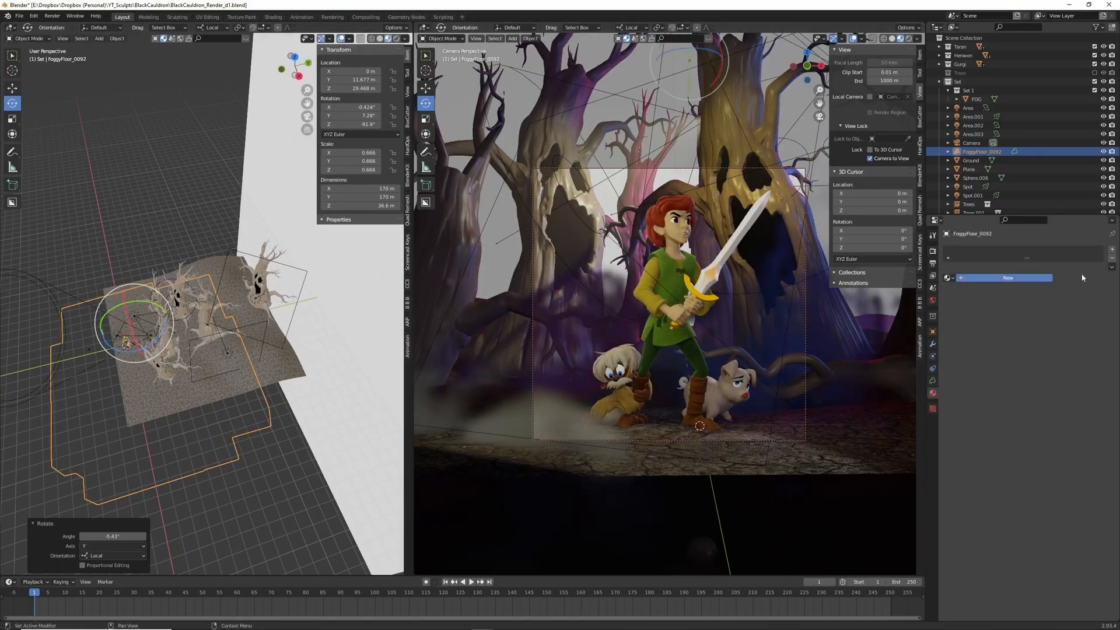
click(1009, 277)
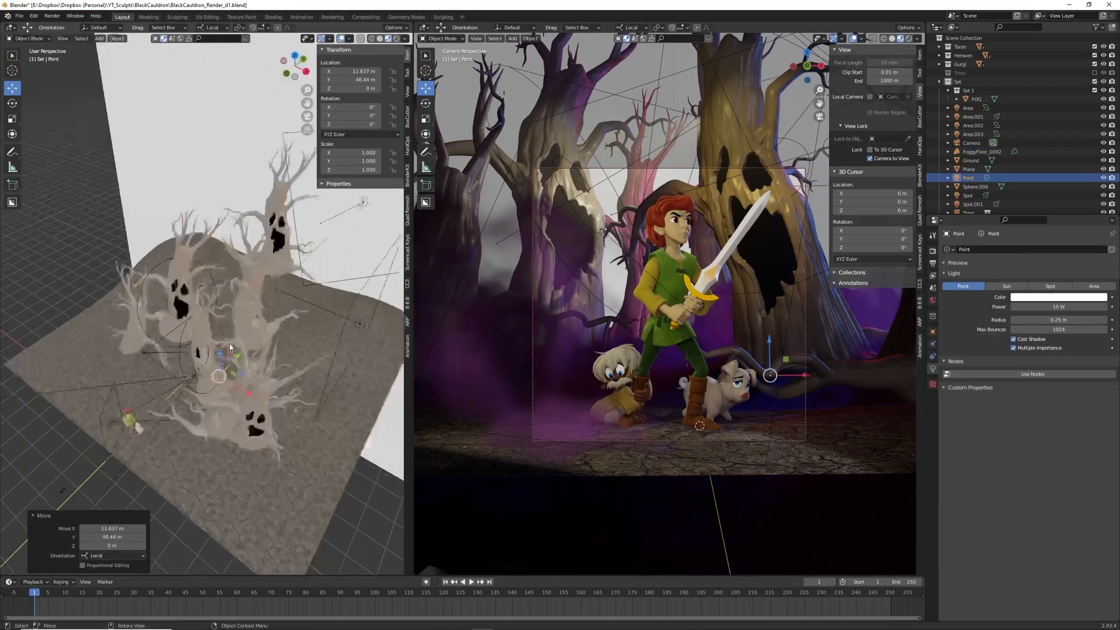
Tune the foggy floor's purple Principled Volume material and review the Ground material
click(1060, 297)
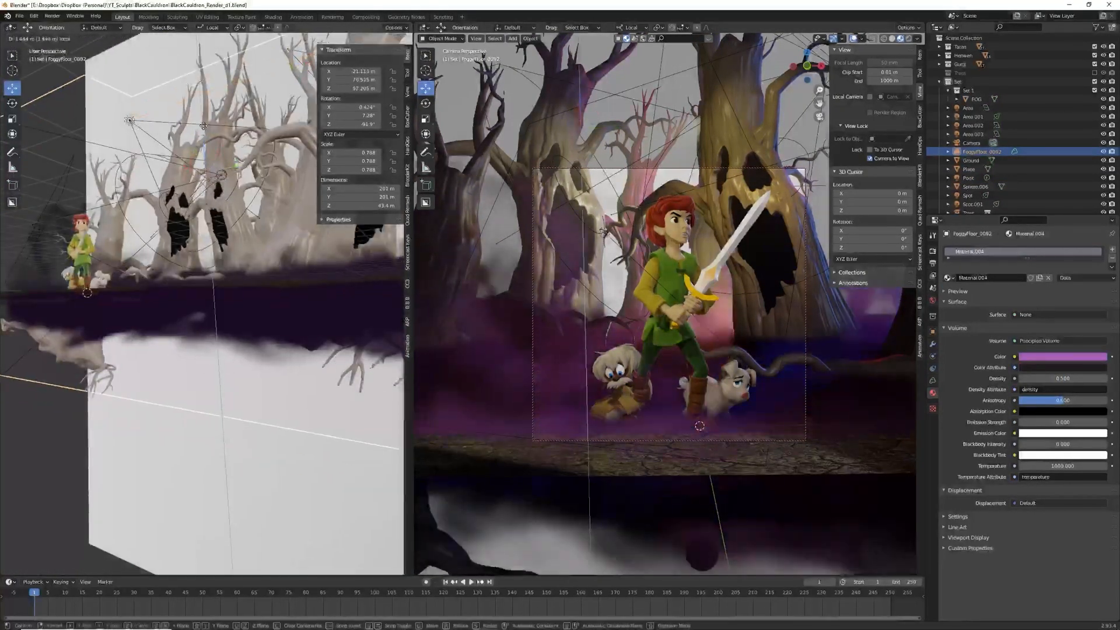
click(971, 99)
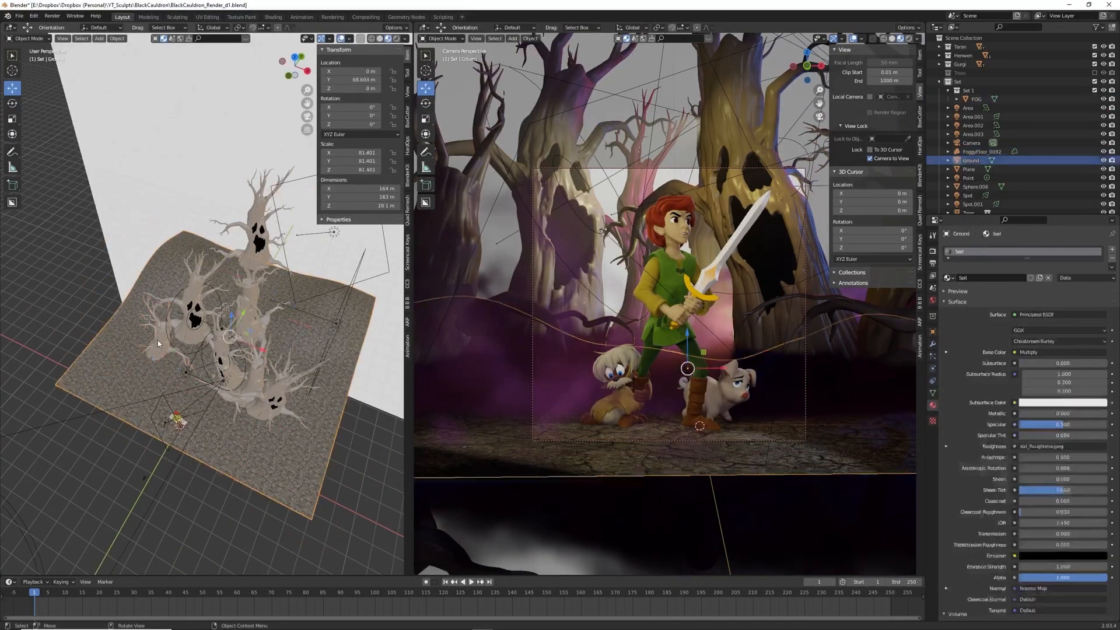
click(975, 98)
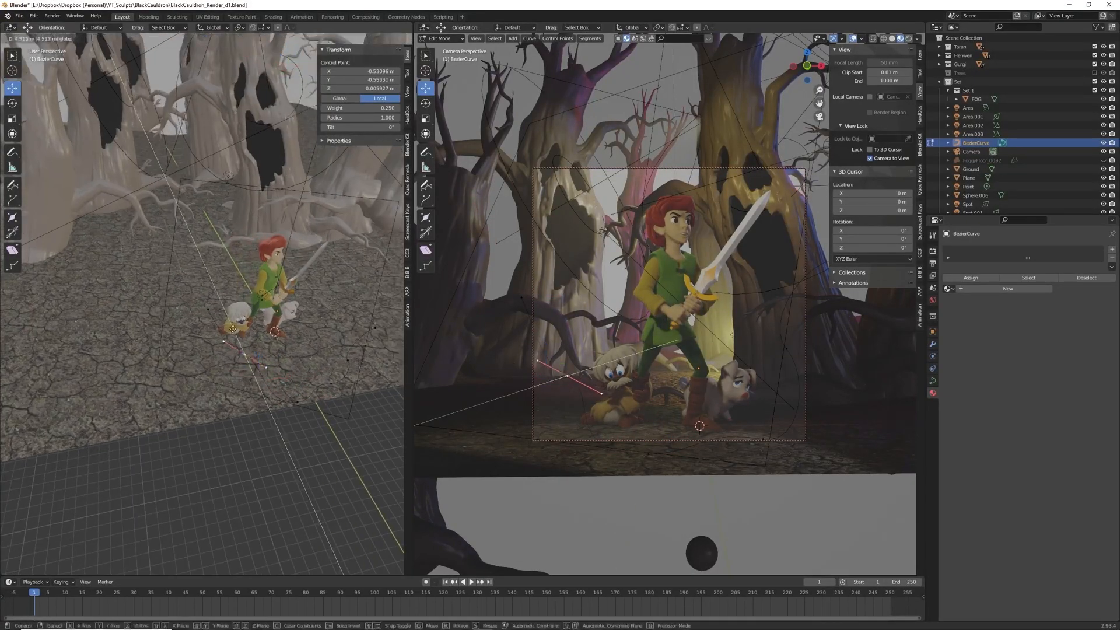
Give the Bezier curve a rounded thickness and move its control points into shape
key(Tab)
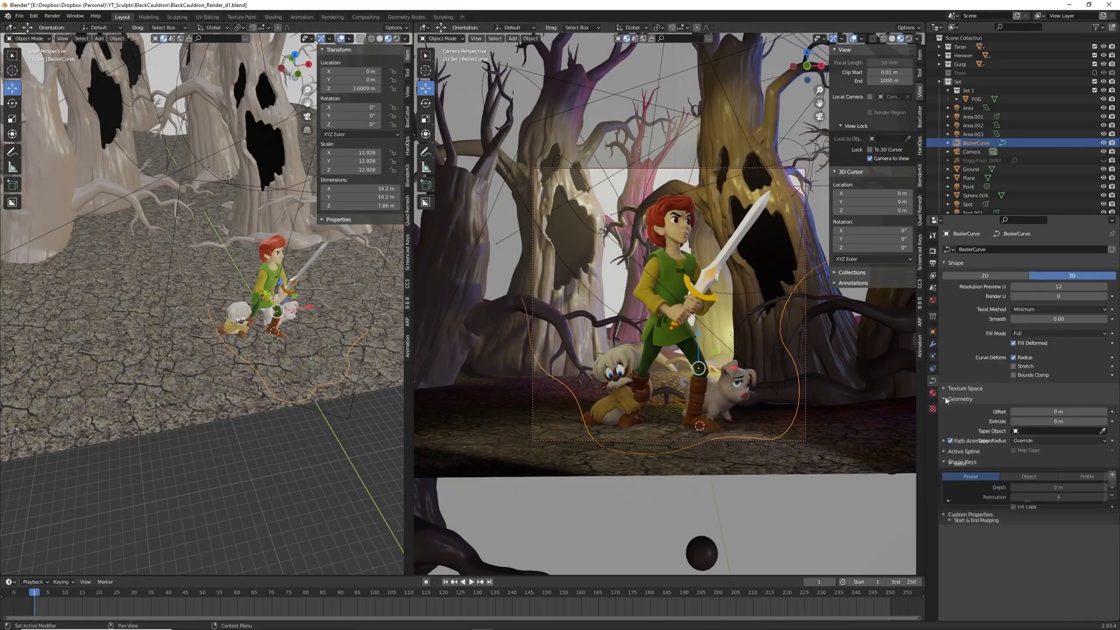
click(1085, 424)
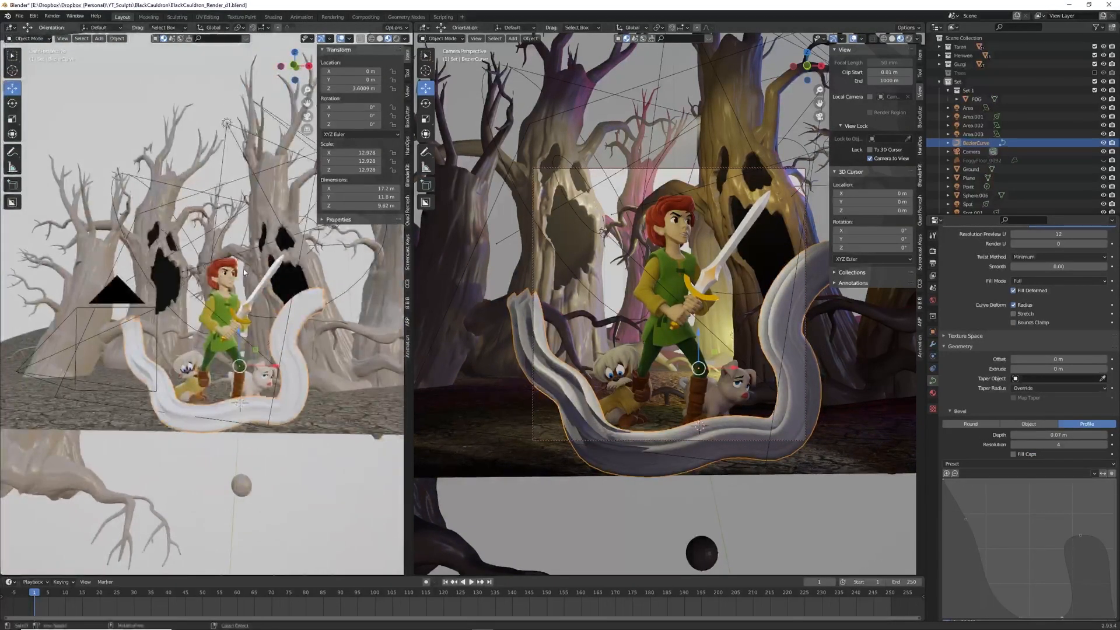
key(Tab)
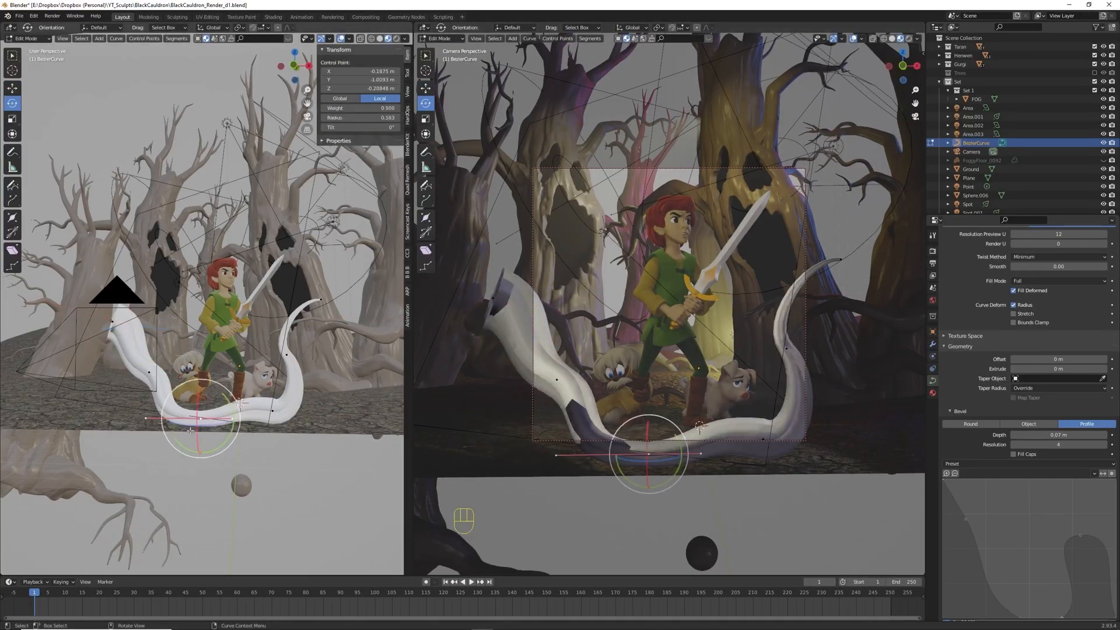
key(g)
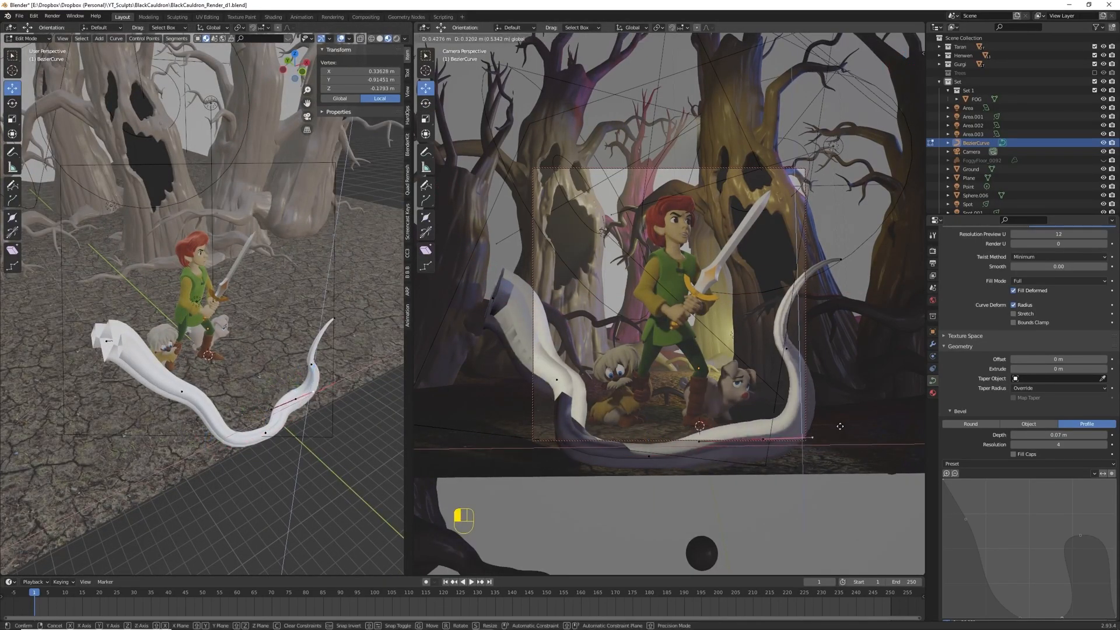
key(Tab)
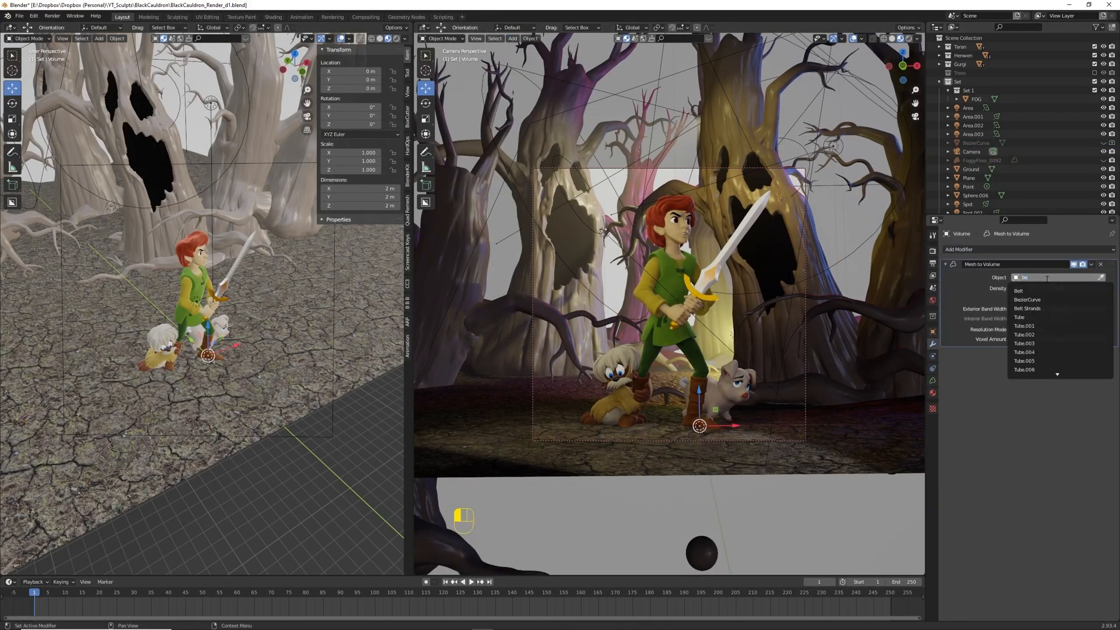
Use BezierCurve as the volume's source, reset the fog value to thin it, and duplicate
click(1028, 299)
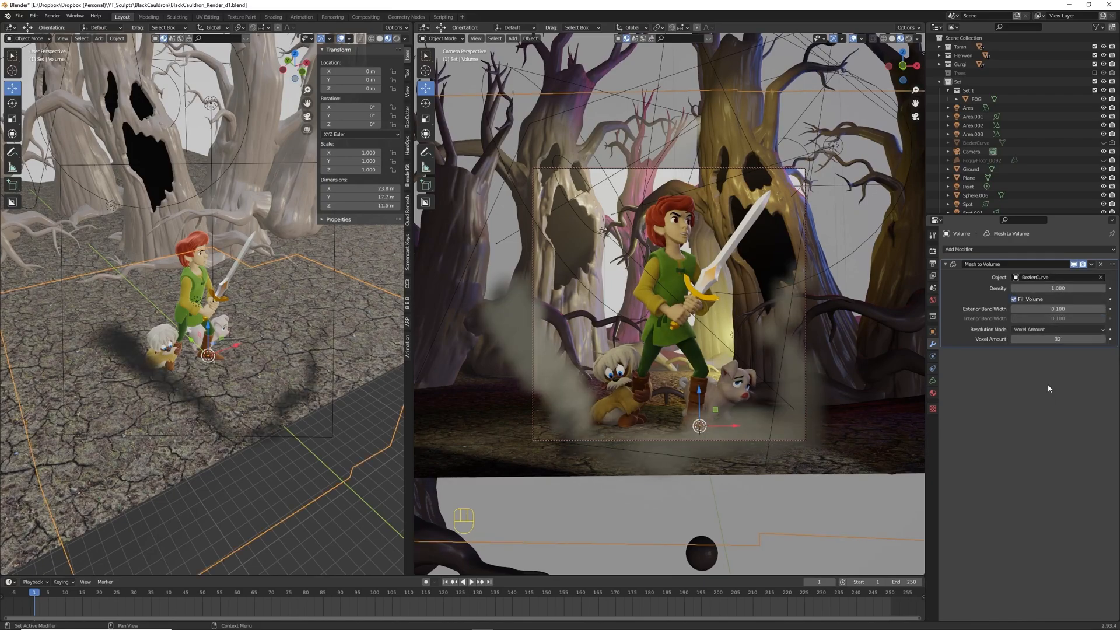
mouse_move(932, 392)
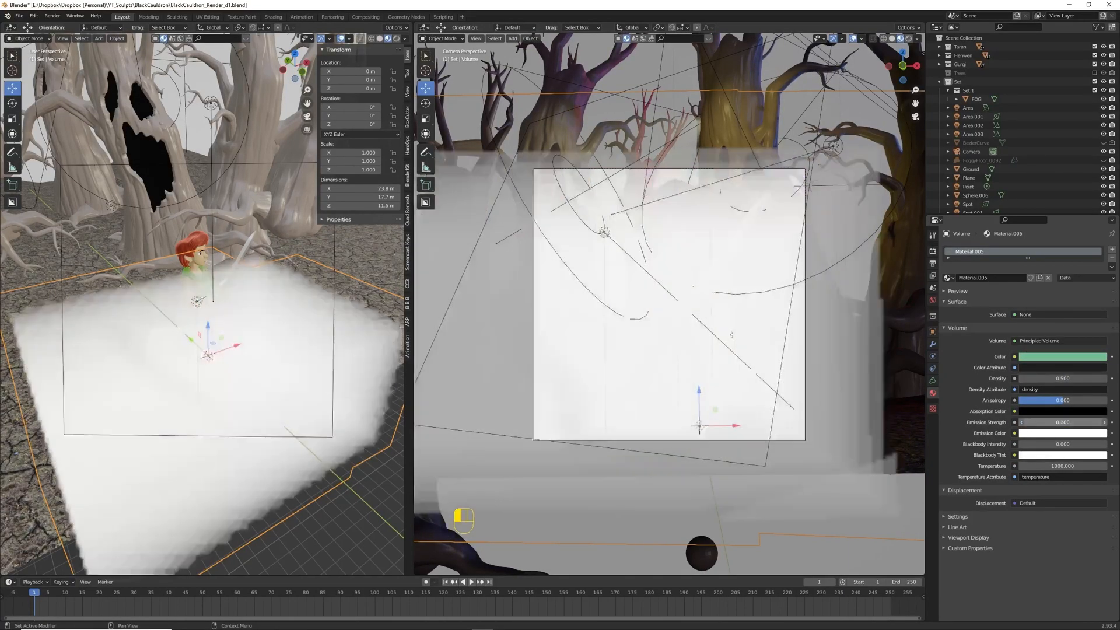
key(Backspace)
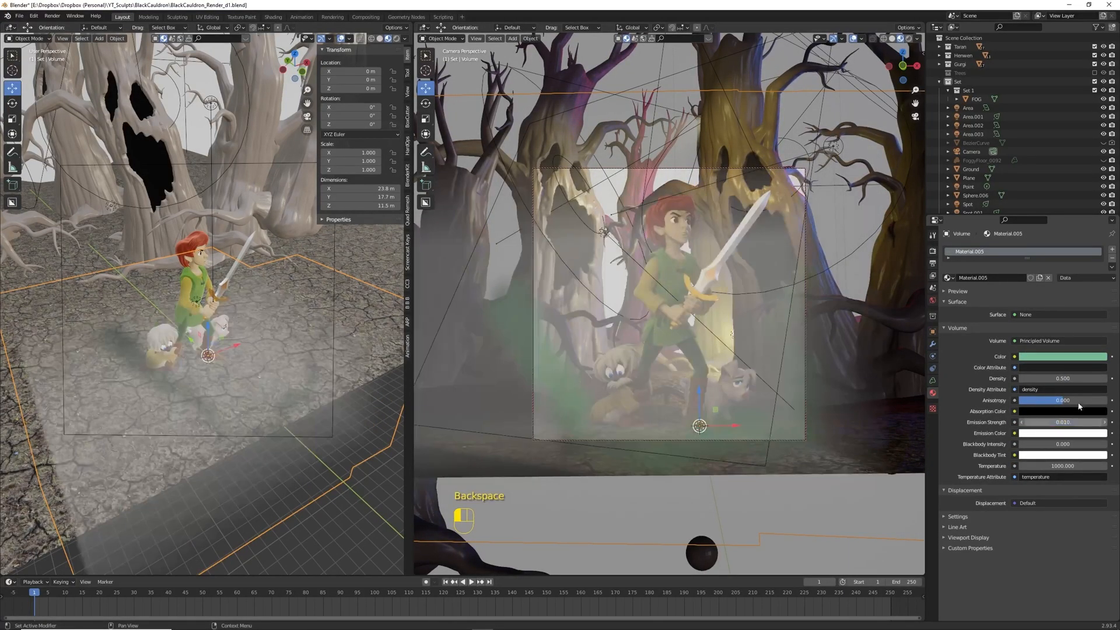
key(shift+d)
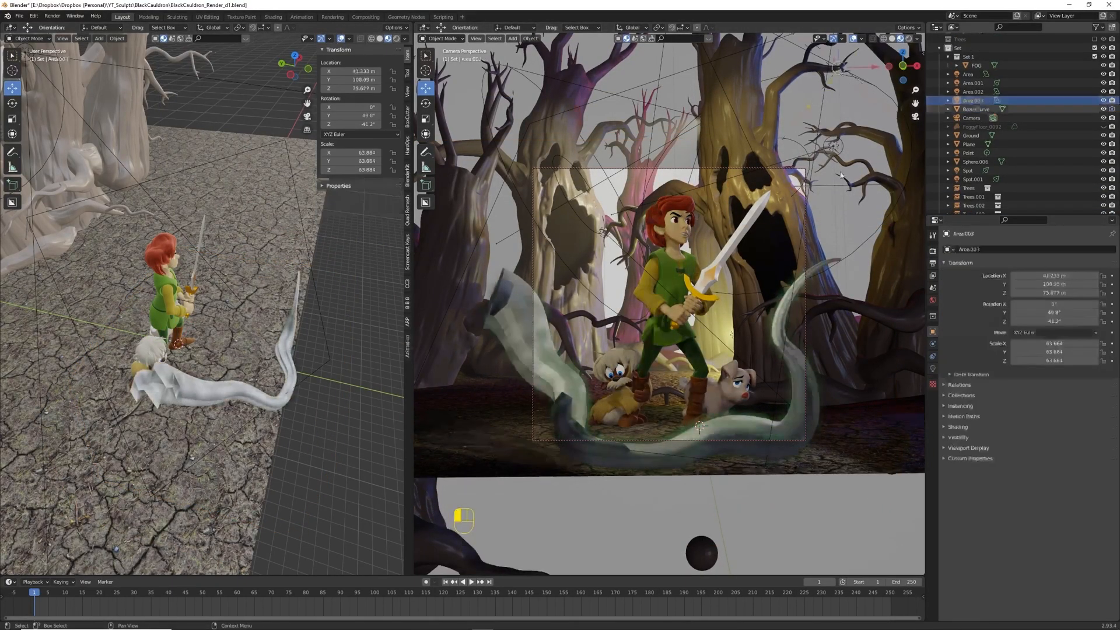
key(ctrl+tab)
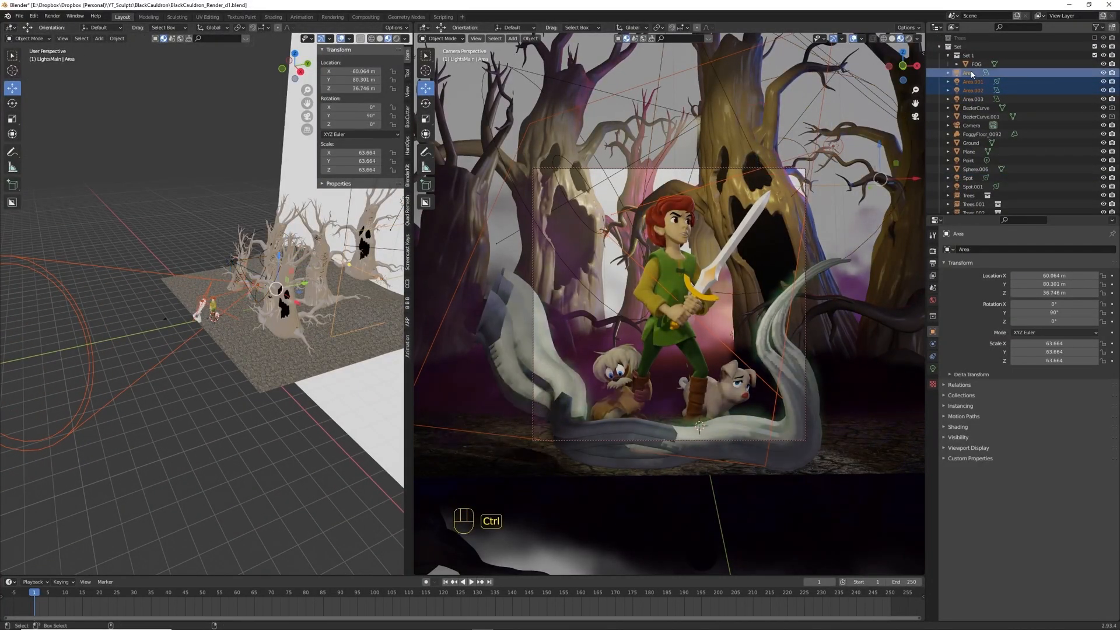
Save the file with the green glowing smoke wisps
key(ctrl+s)
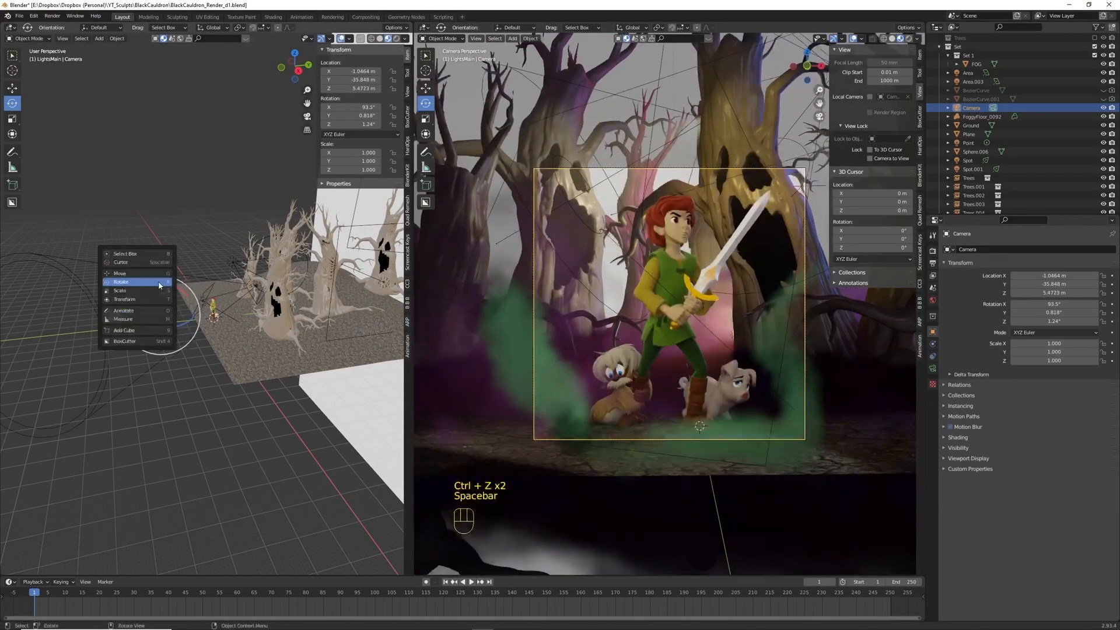
Move the Focus empty onto the hero and make it the camera's depth-of-field focus
click(120, 281)
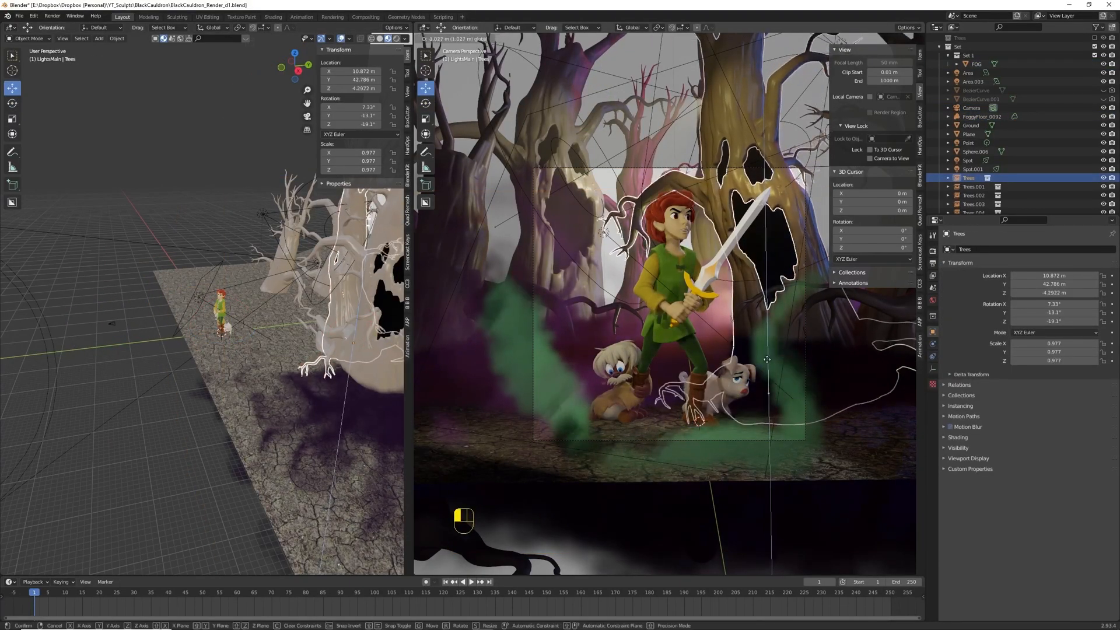
click(700, 421)
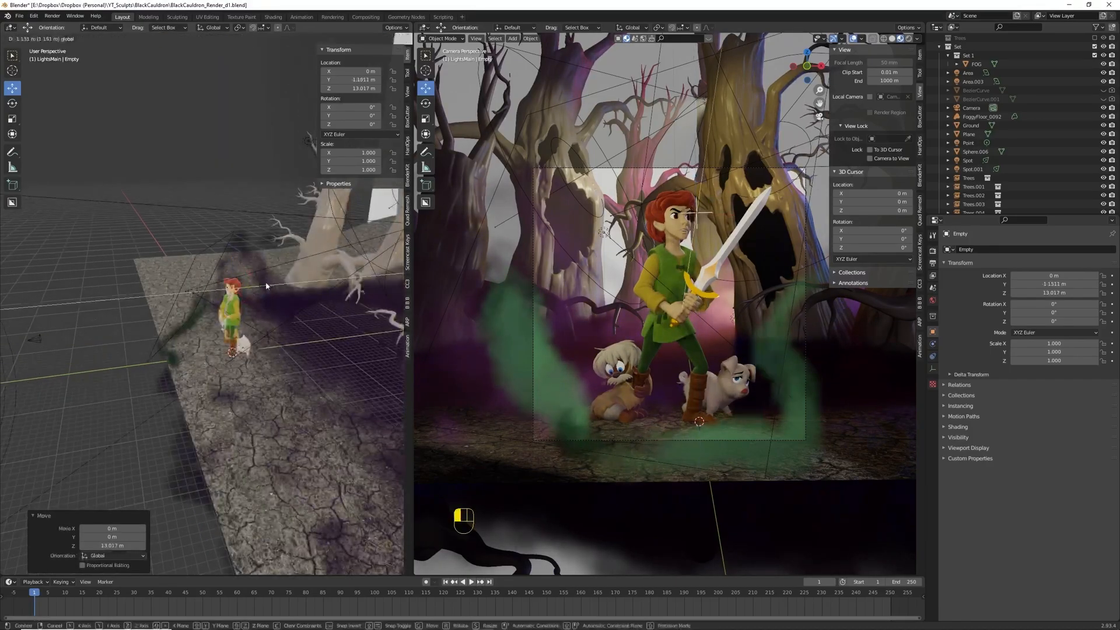
click(970, 205)
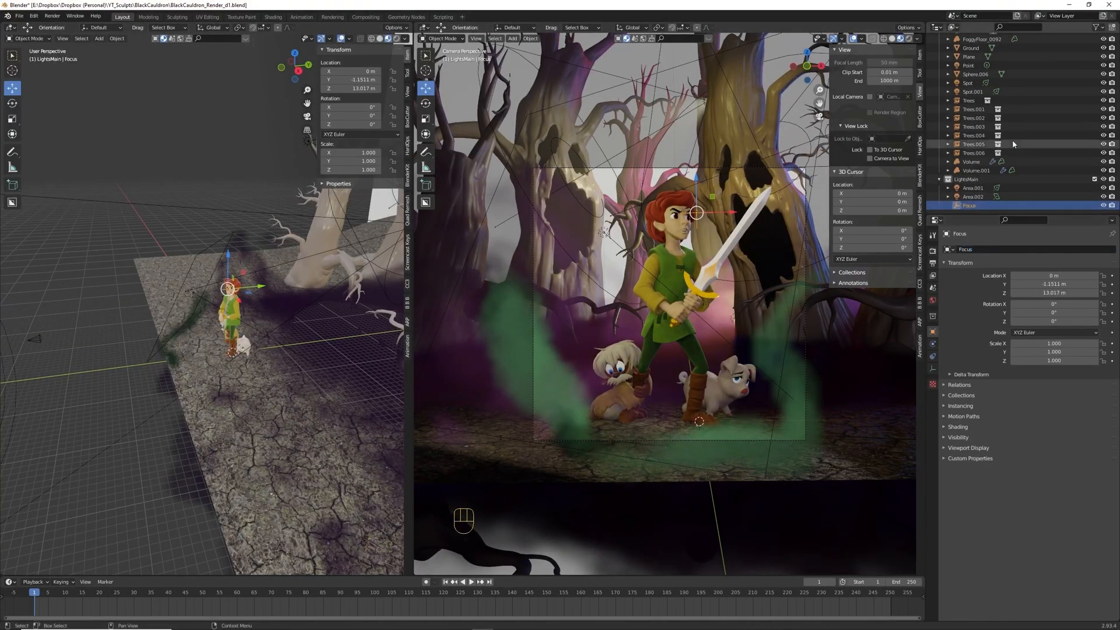
click(971, 73)
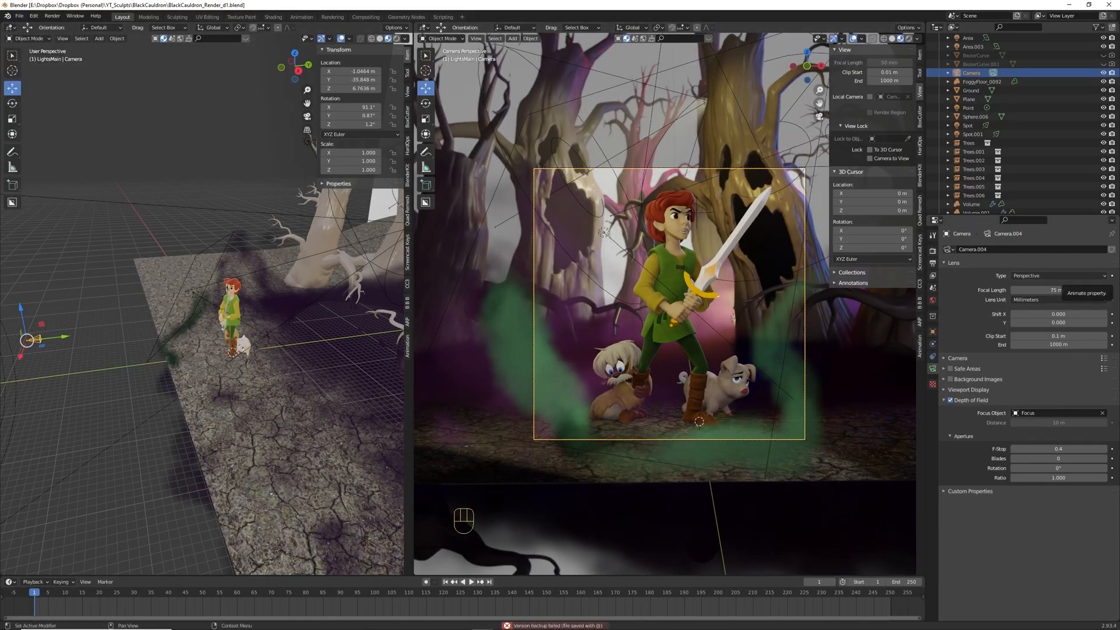
click(989, 72)
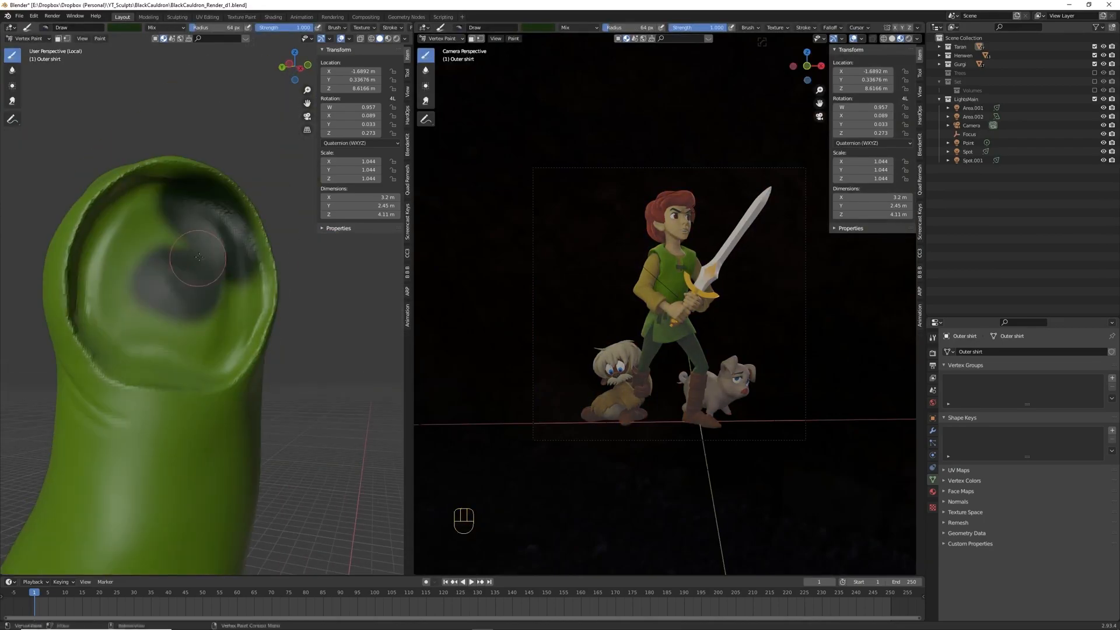
Vertex paint dark shading onto the green outer shirt
drag(200, 257, 61, 296)
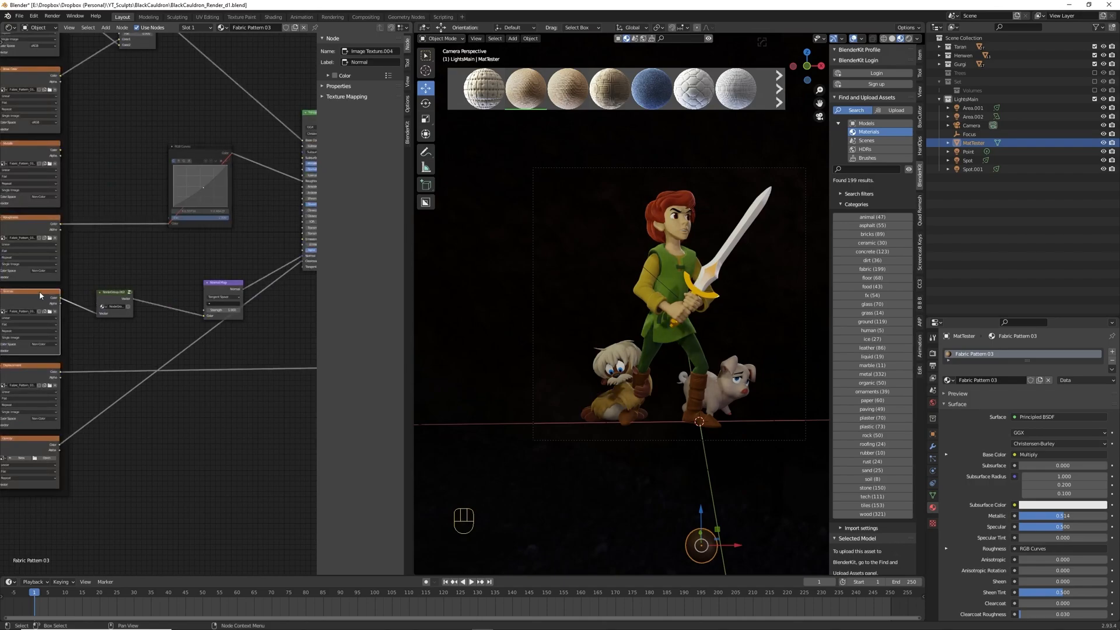
Copy and paste the fabric texture nodes, then open FoggyFloor_0092's purple Material.004
key(ctrl+c)
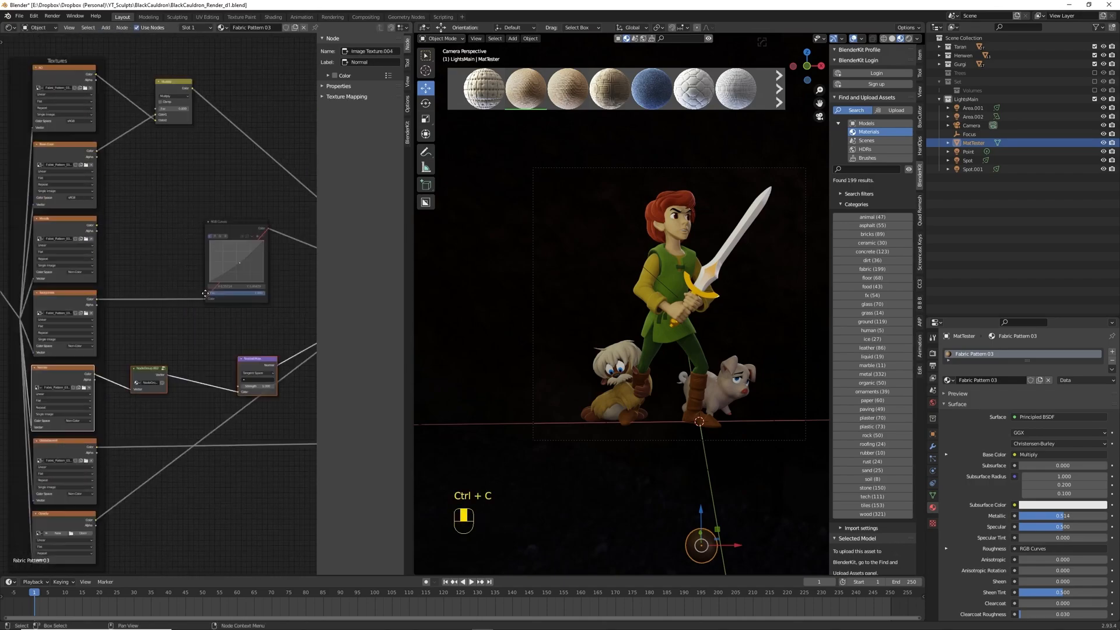
key(ctrl+v)
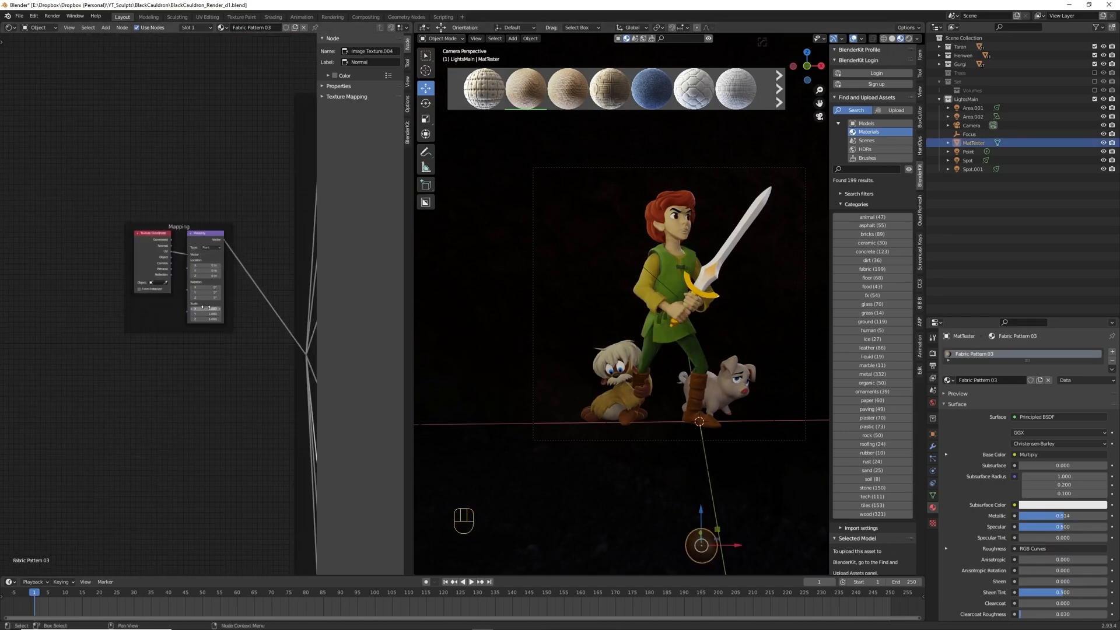
click(105, 27)
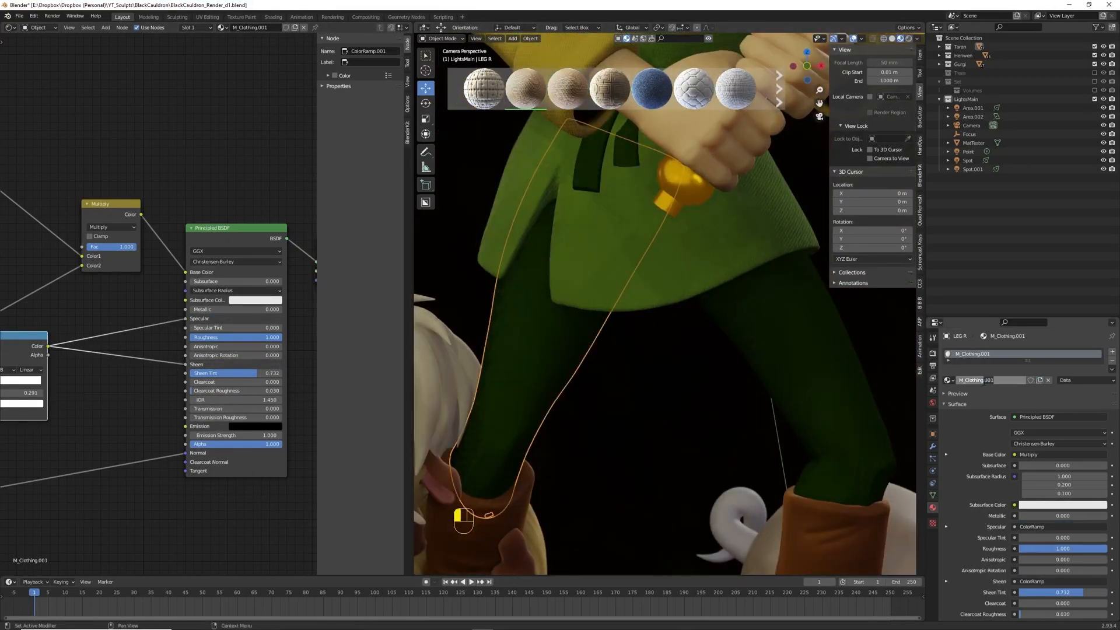
click(611, 384)
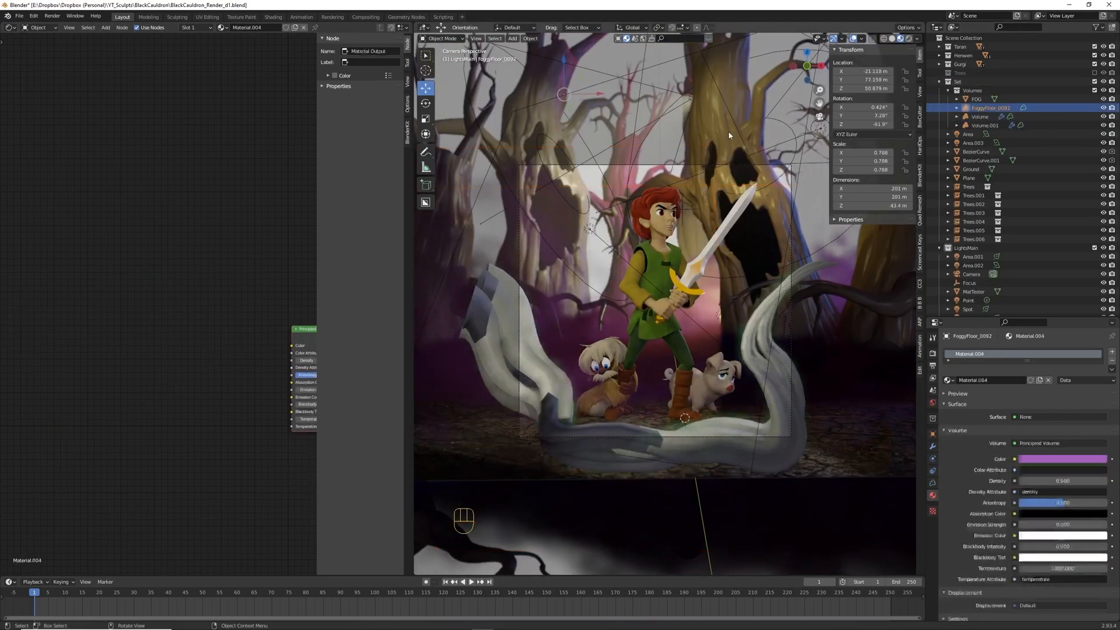
Apply the Chocofur M_Wood material to the scary trees
click(974, 291)
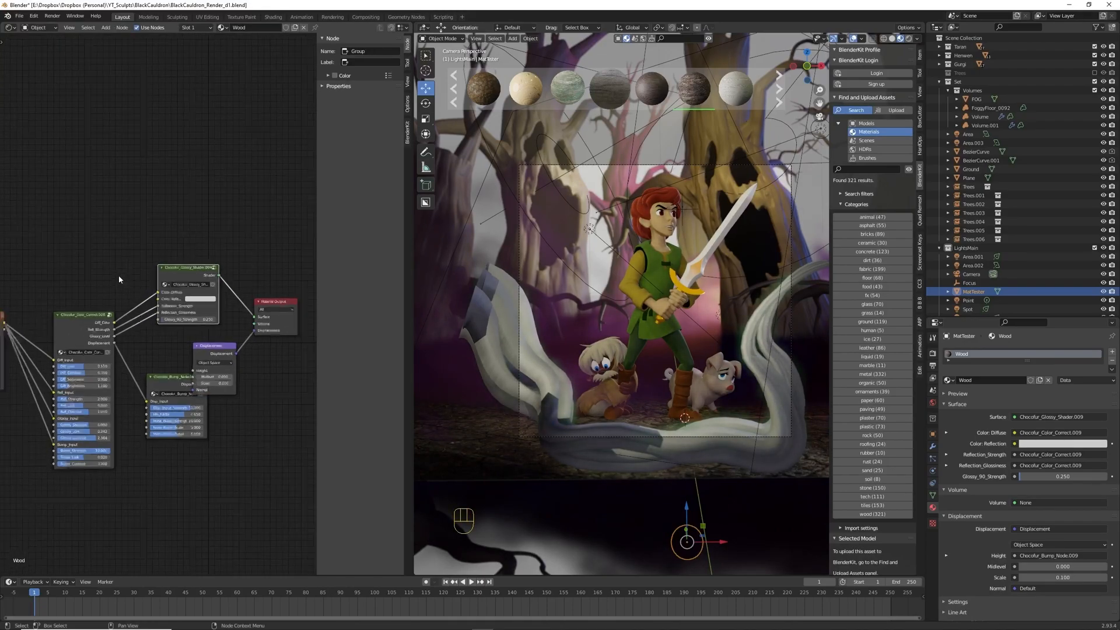
key(ctrl+c)
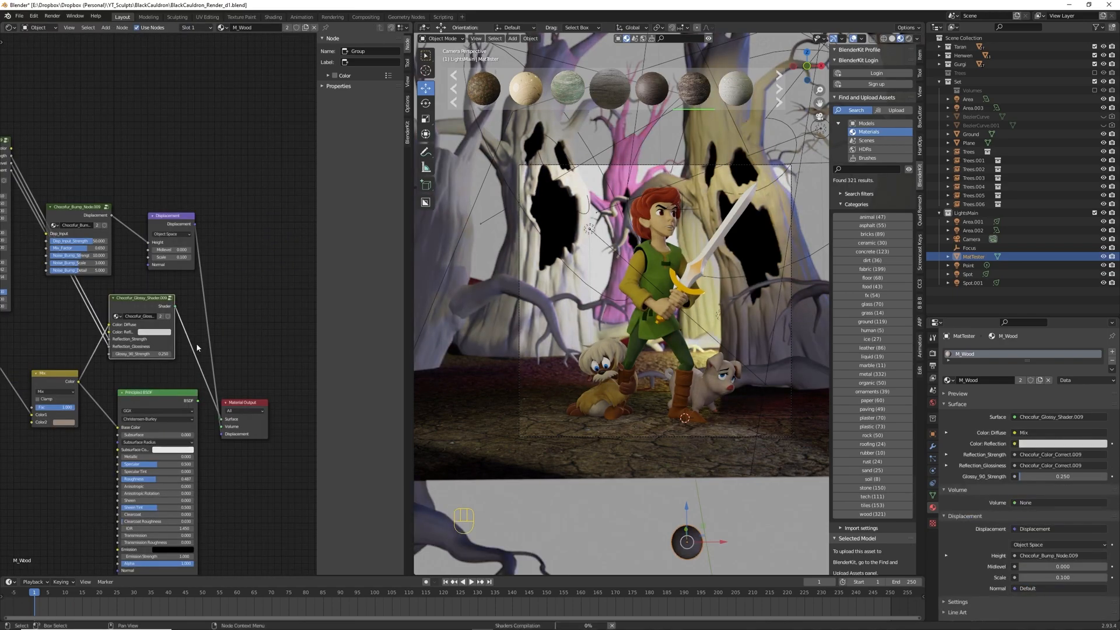
click(104, 27)
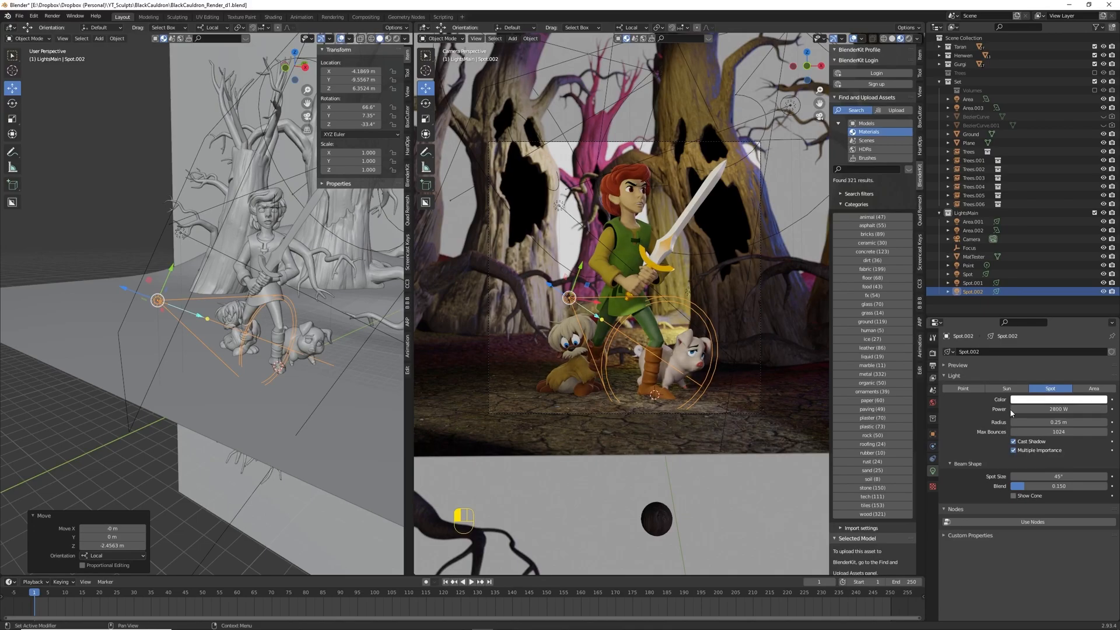
Set the spot light's Spot Size to 58.2° and Blend to 0.657, then duplicate
click(1061, 400)
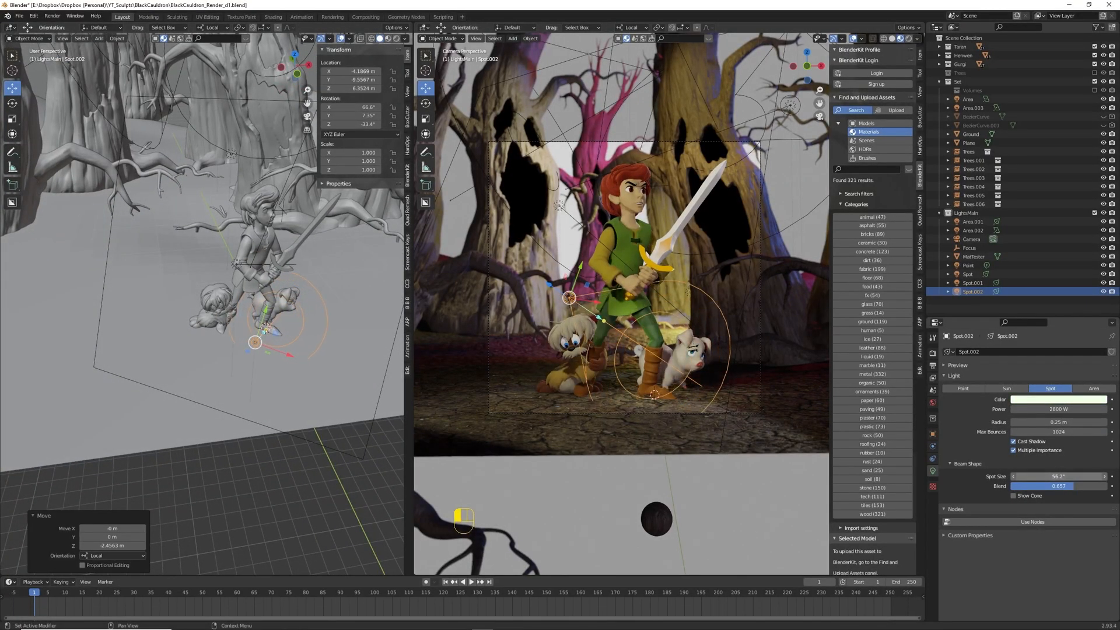
key(shift+d)
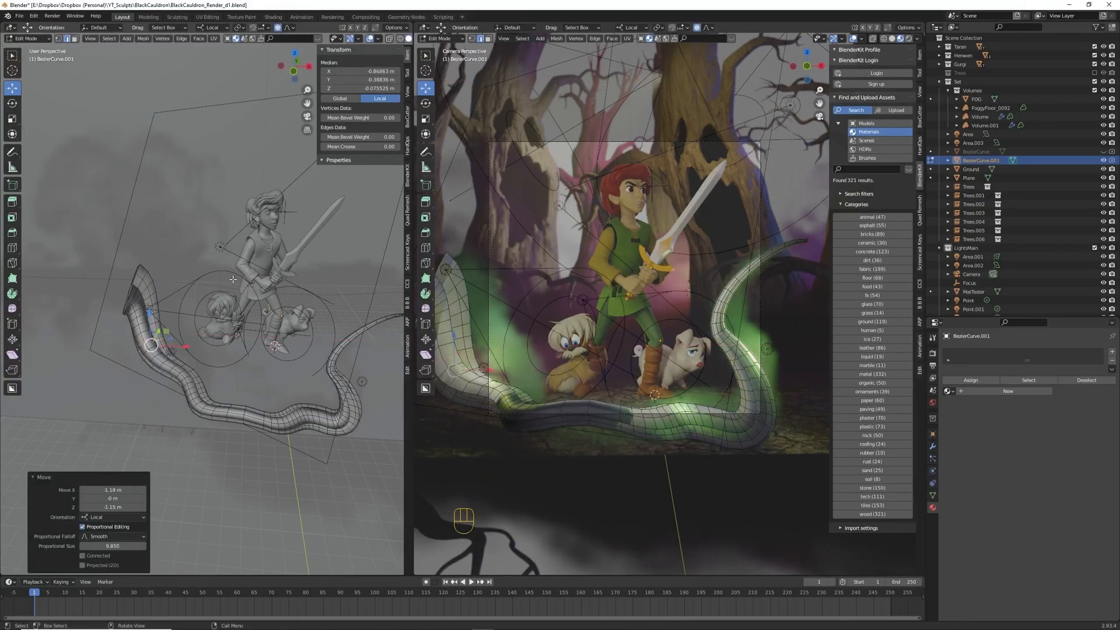
Return to Object Mode and save the .blend file
key(Tab)
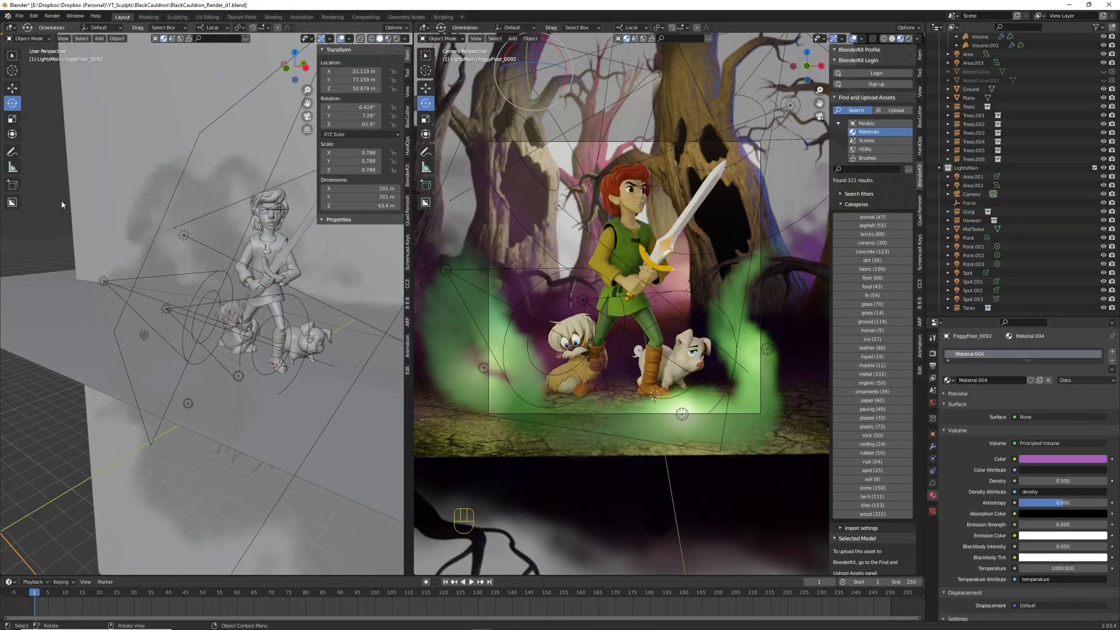
key(ctrl+s)
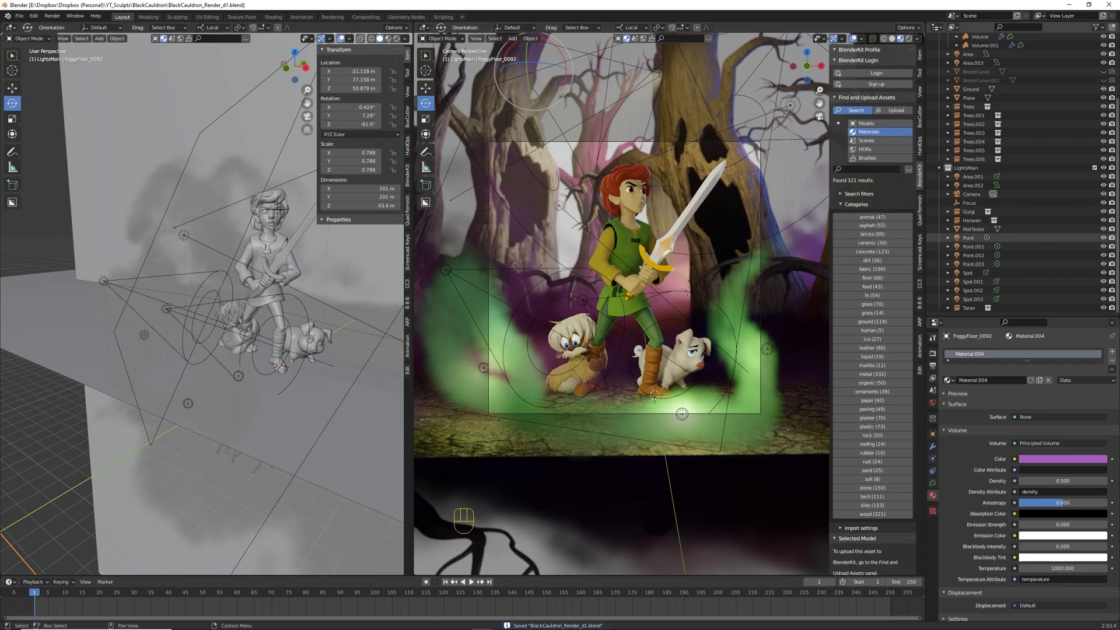